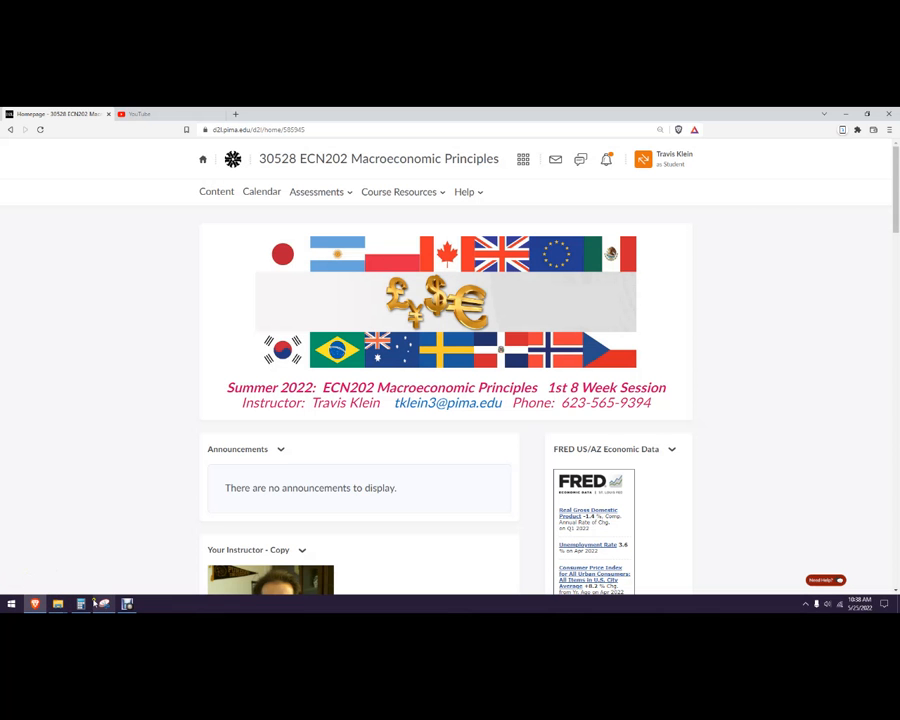
mouse_move(694, 504)
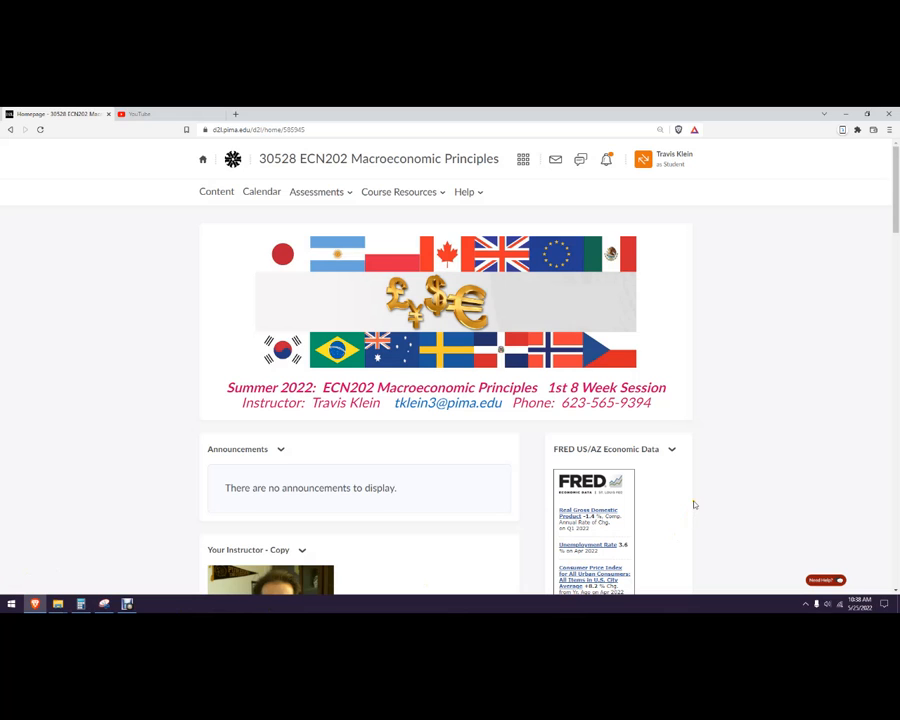
mouse_move(656, 216)
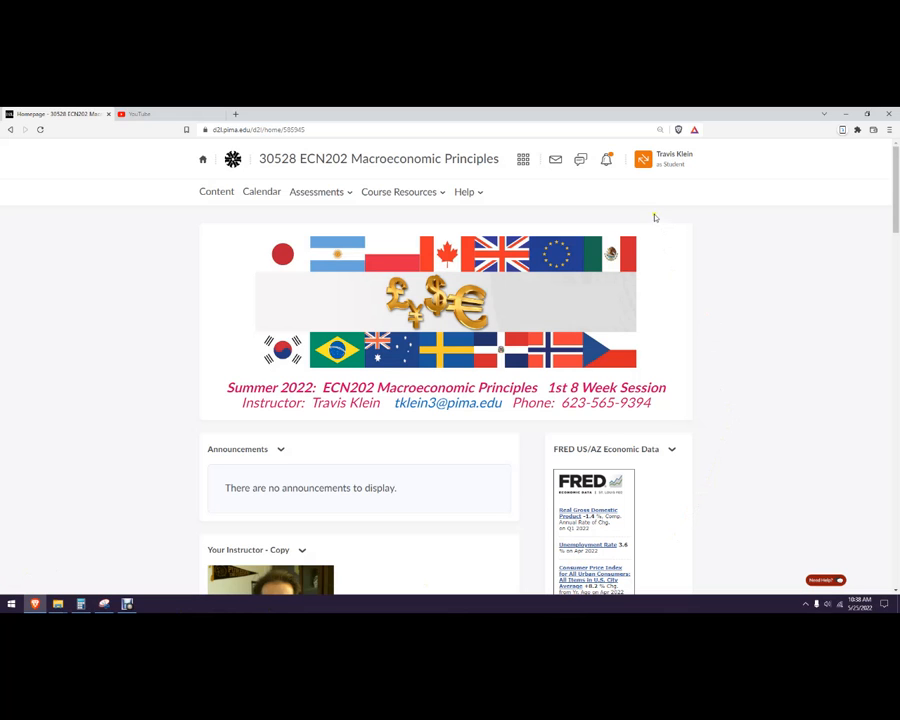
mouse_move(584, 422)
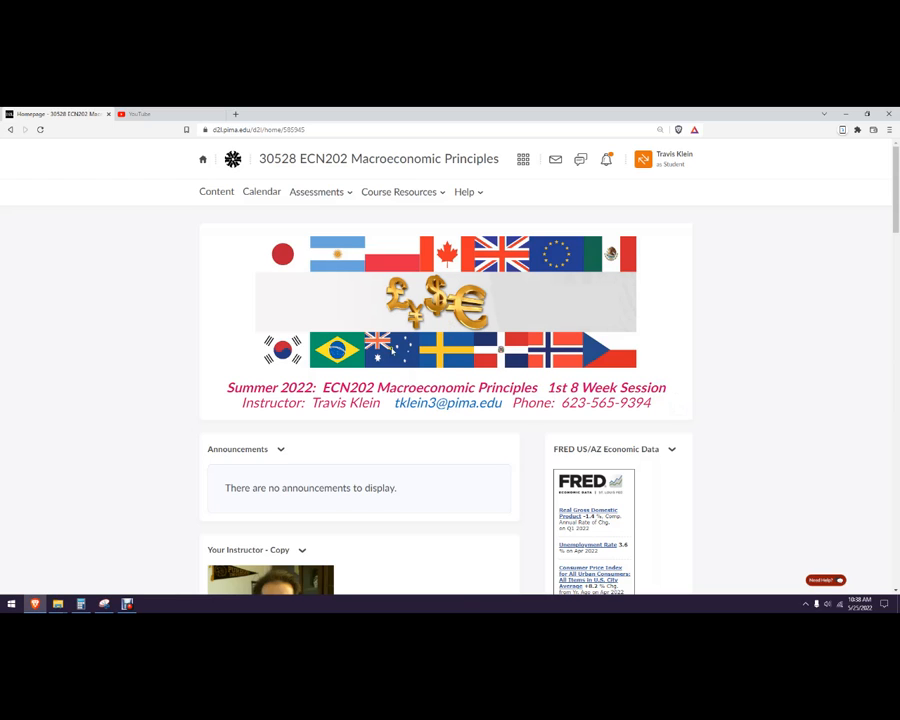
mouse_move(444, 482)
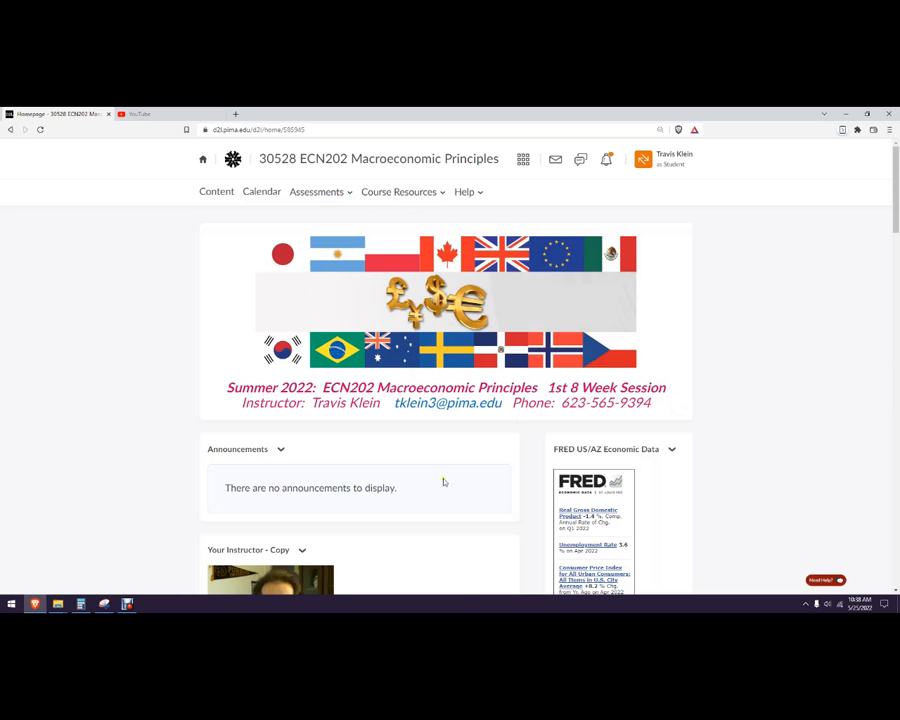
mouse_move(464, 164)
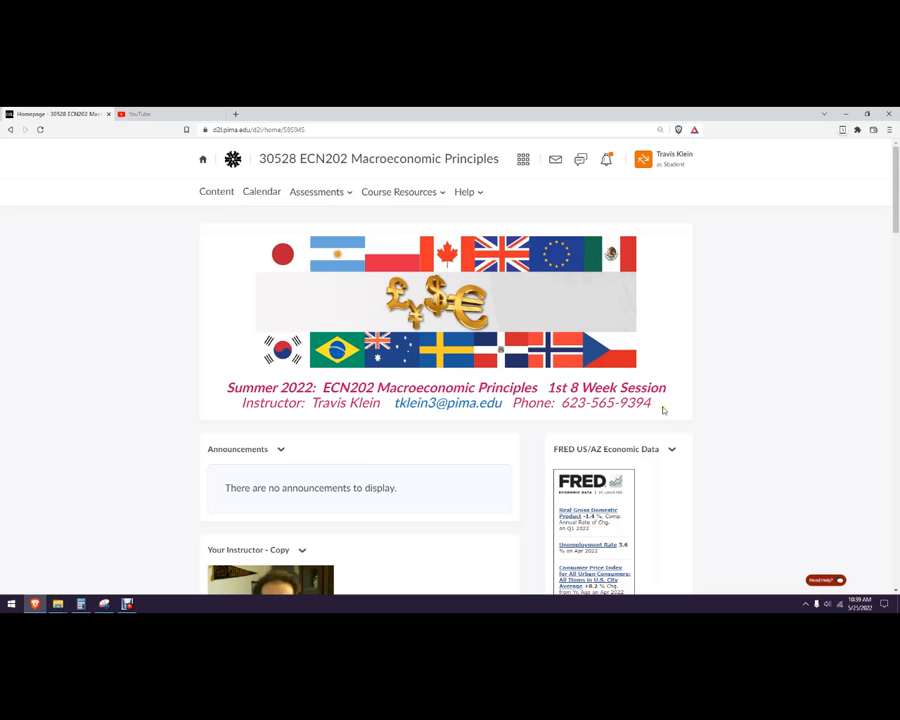
mouse_move(692, 404)
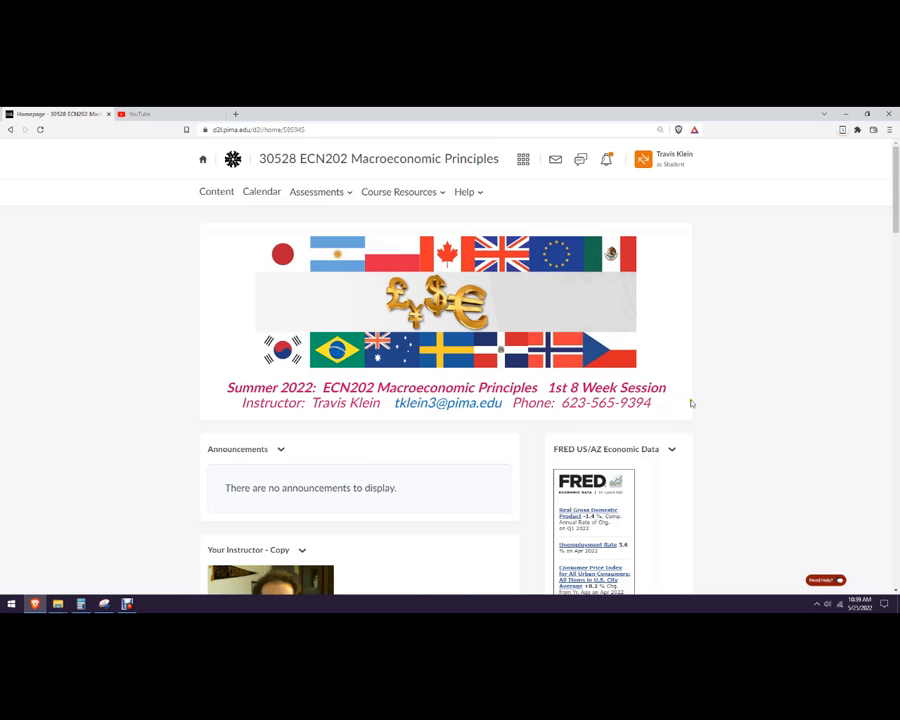
Scroll the course home page down to the Your Instructor widget with photo, welcome and email.
scroll("down", 3)
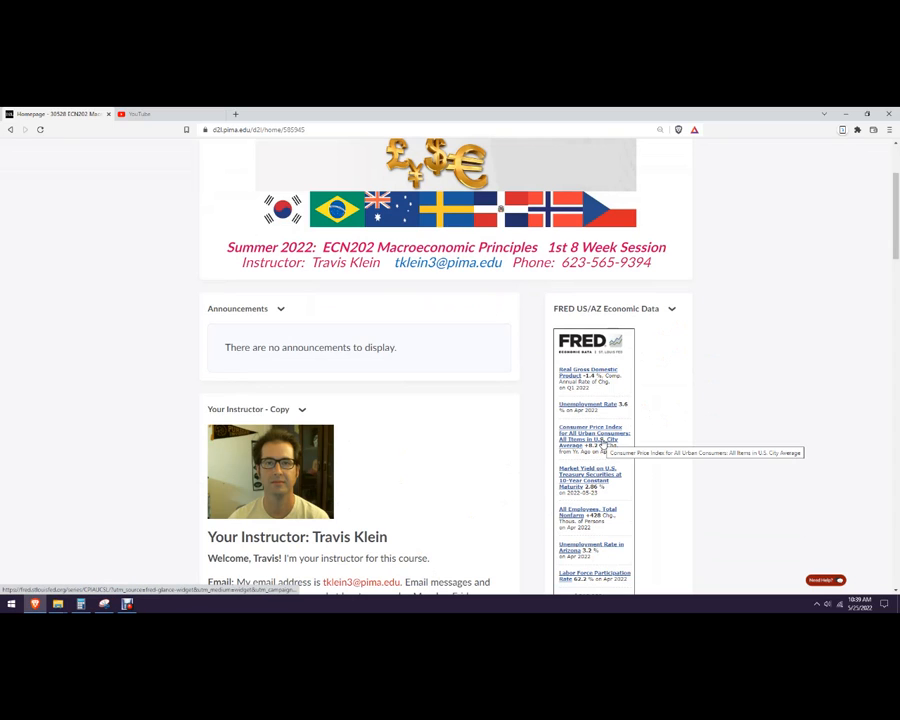
mouse_move(764, 584)
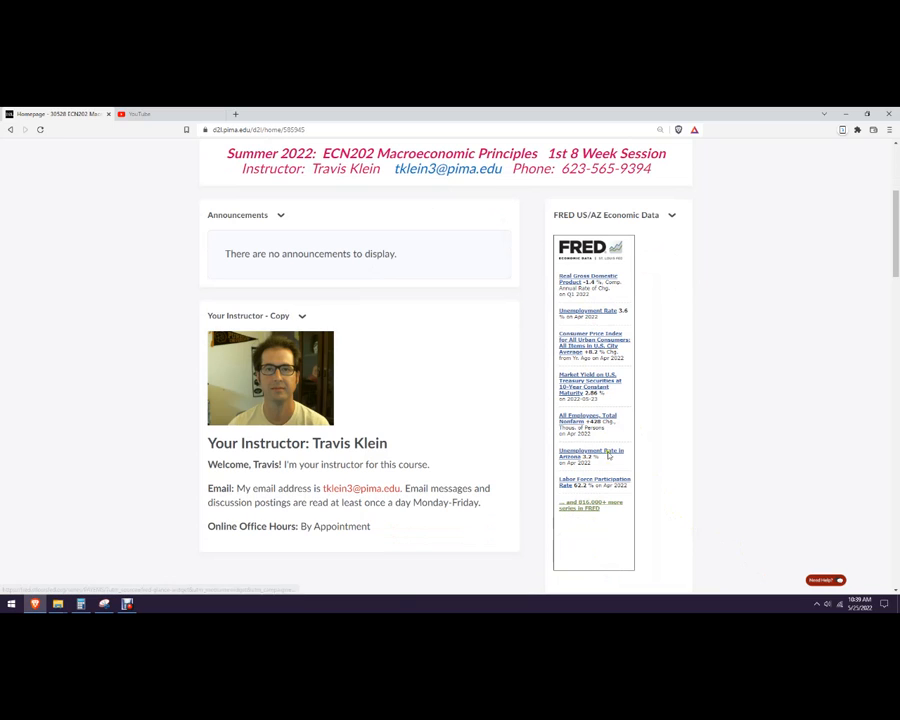
mouse_move(608, 340)
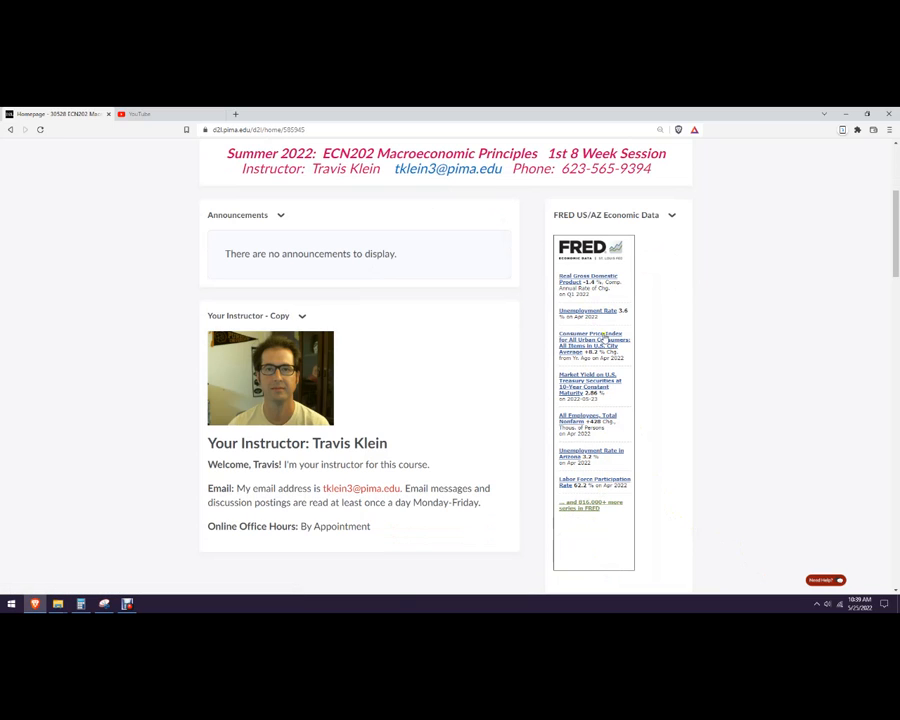
mouse_move(252, 284)
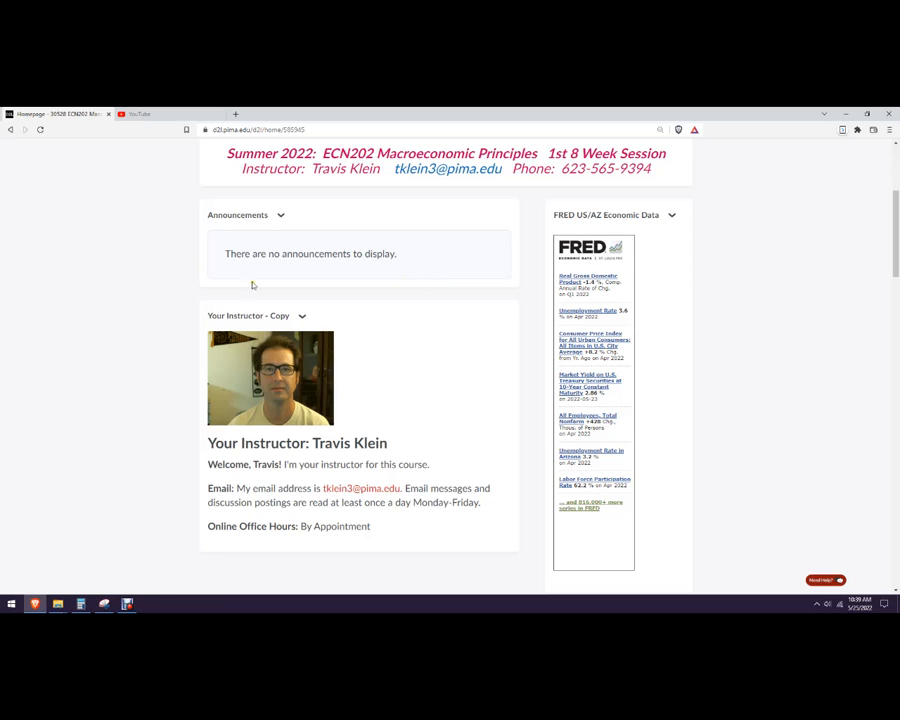
mouse_move(394, 240)
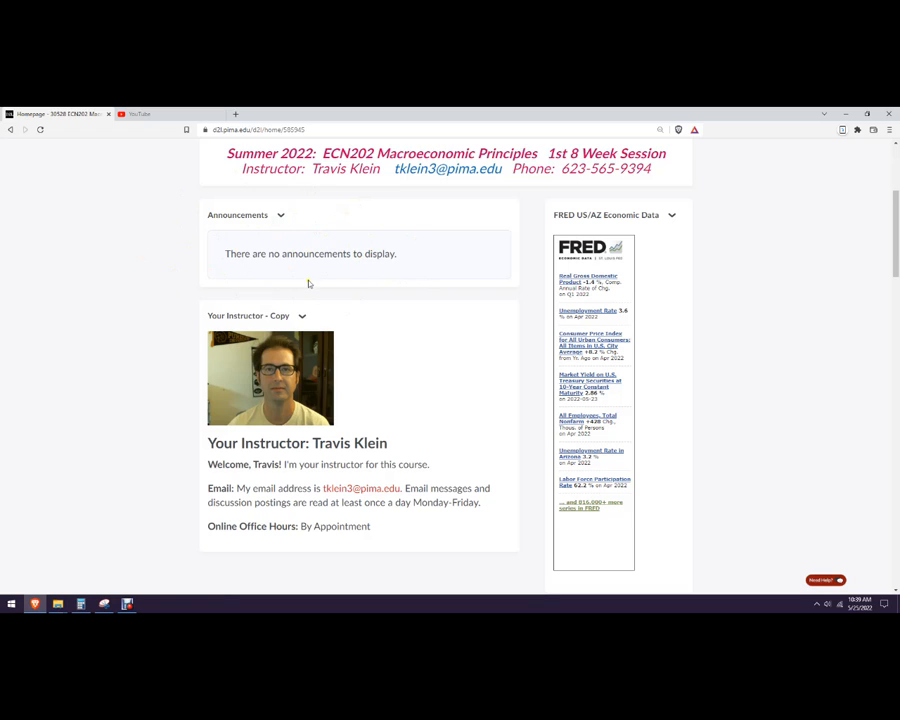
mouse_move(484, 388)
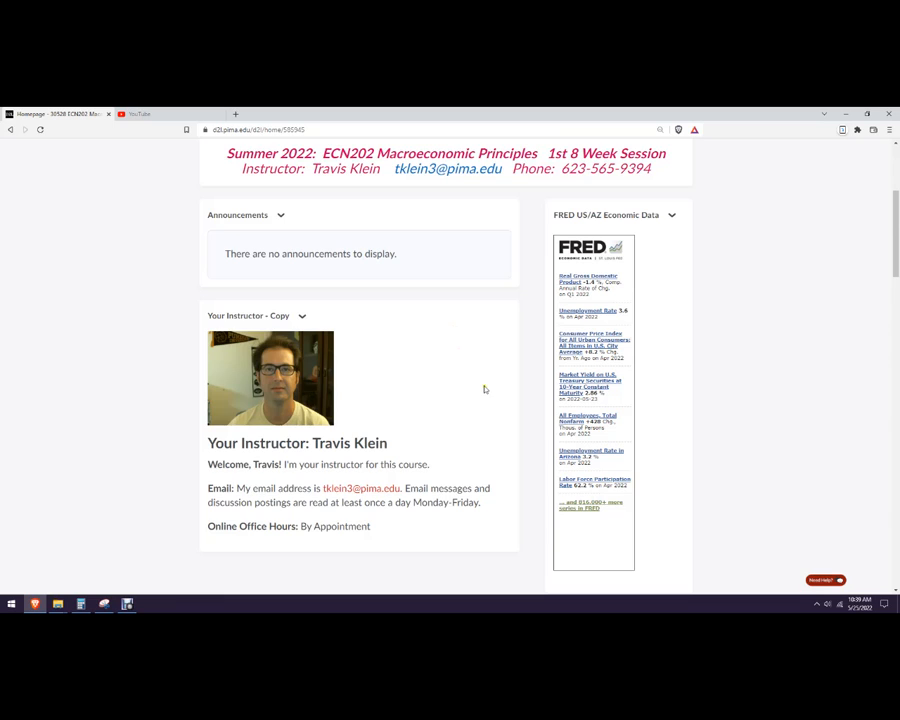
Scroll past Tutoring Services and NetTutor to the Calendar widget's upcoming quiz events.
scroll("down", 3)
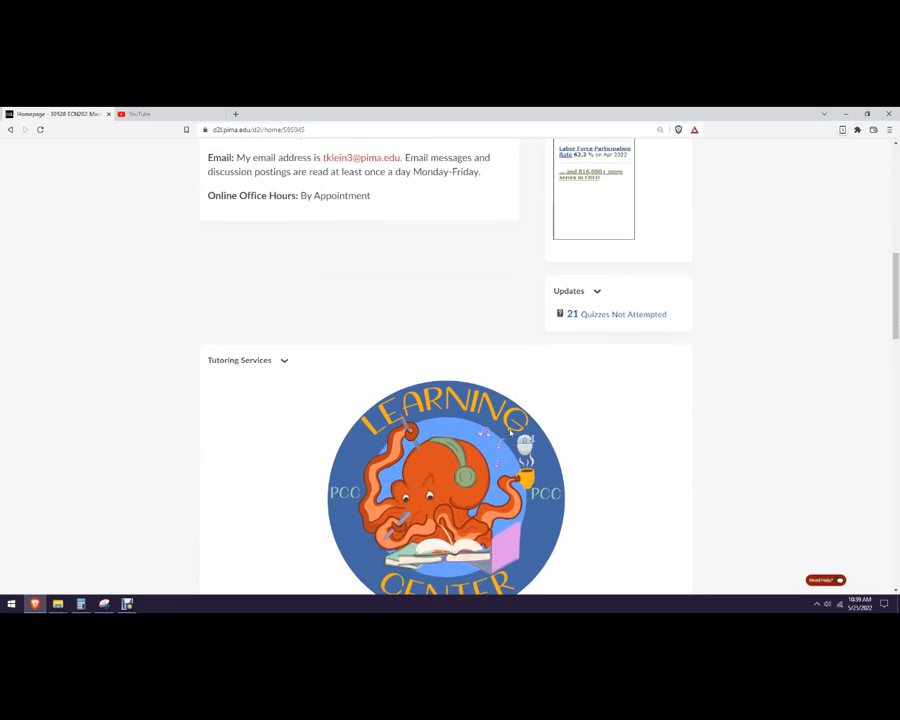
scroll("down", 3)
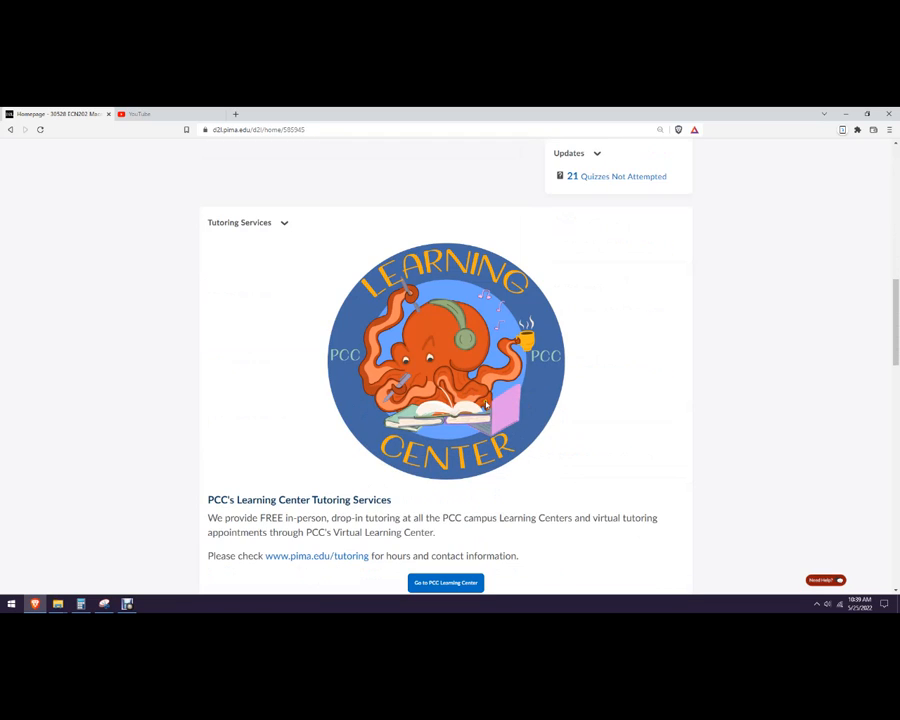
mouse_move(480, 410)
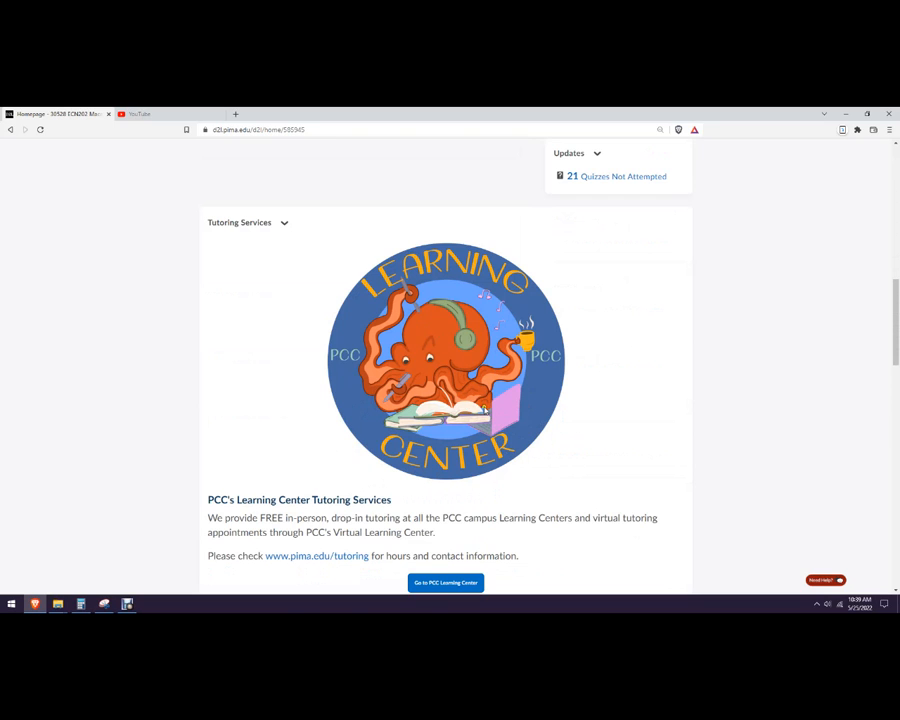
scroll("down", 3)
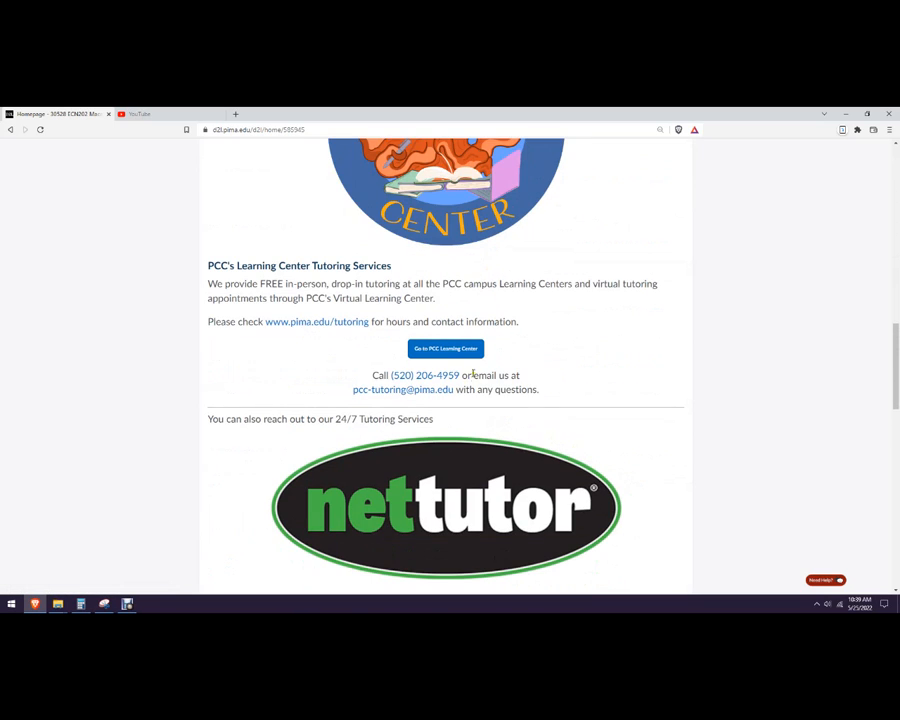
mouse_move(336, 332)
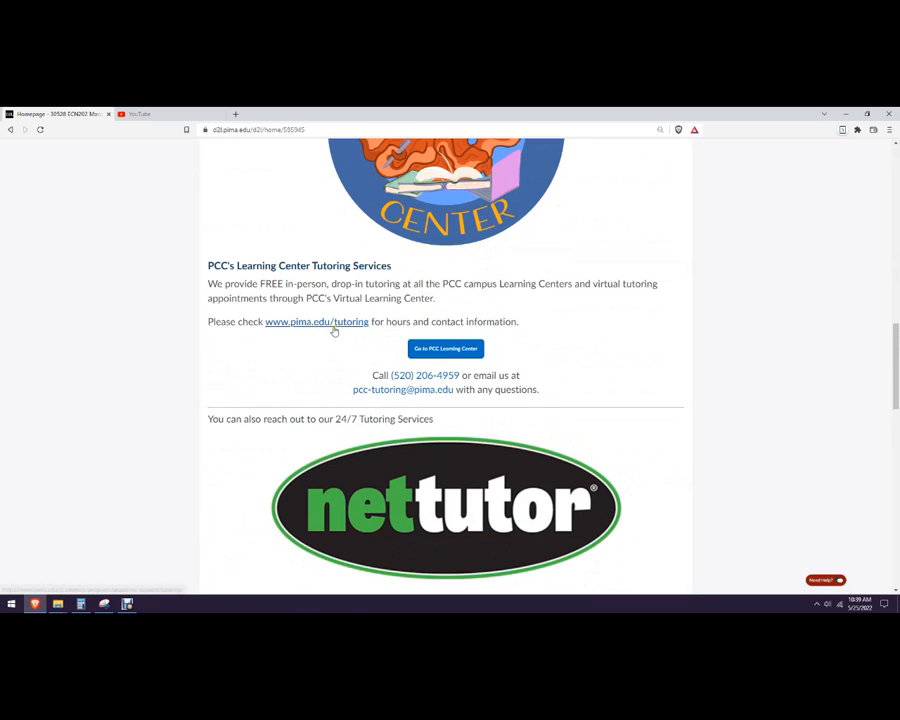
scroll("down", 3)
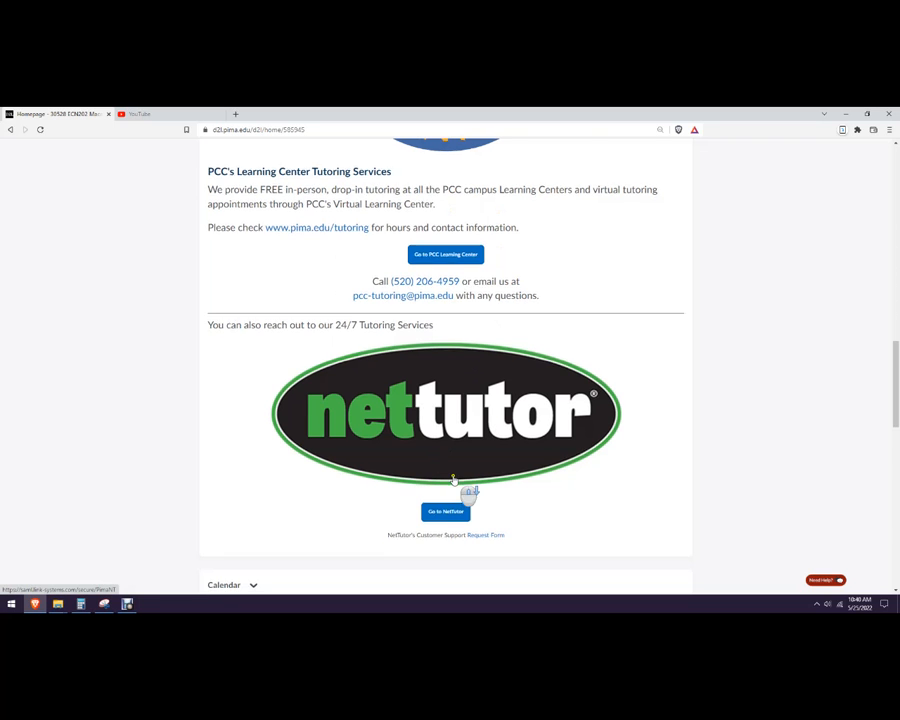
scroll("down", 3)
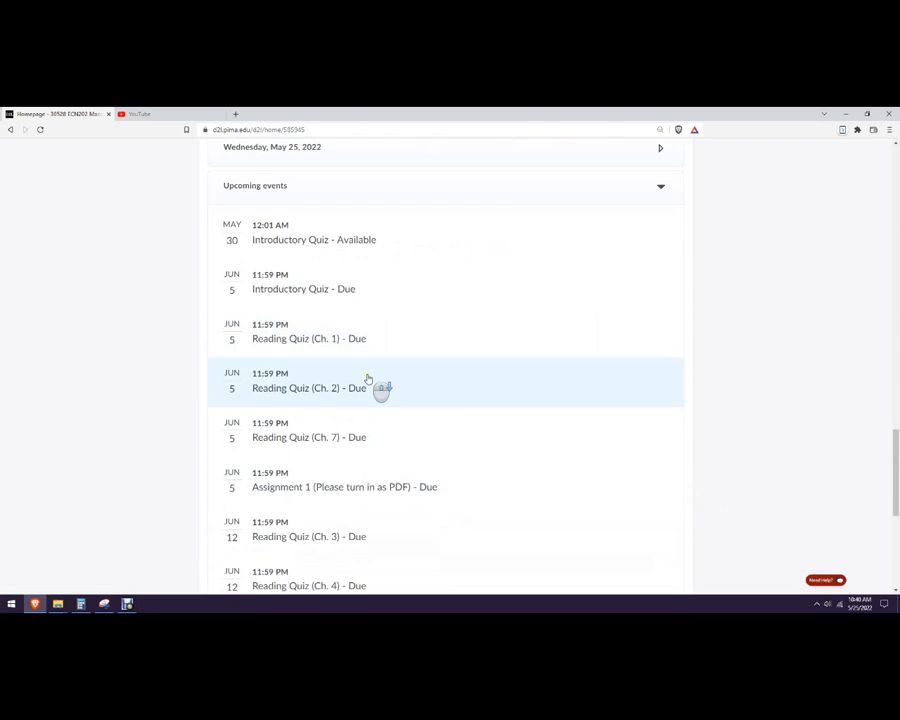
scroll("up", 3)
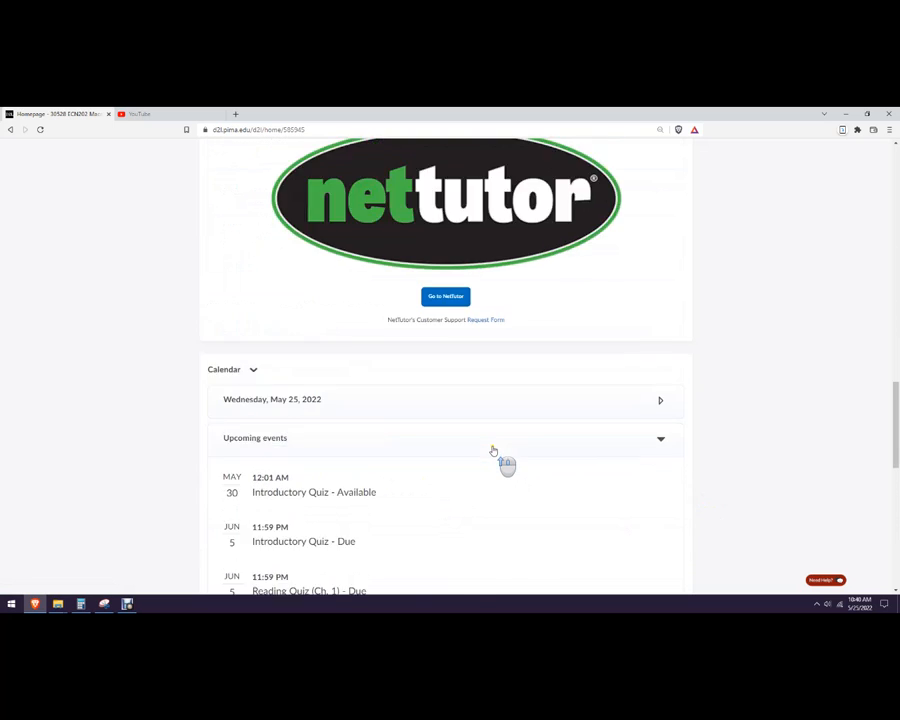
Go to Content and show the Intro, Syllabus & Schedule module with 5 of 10 topics complete.
left_click(216, 192)
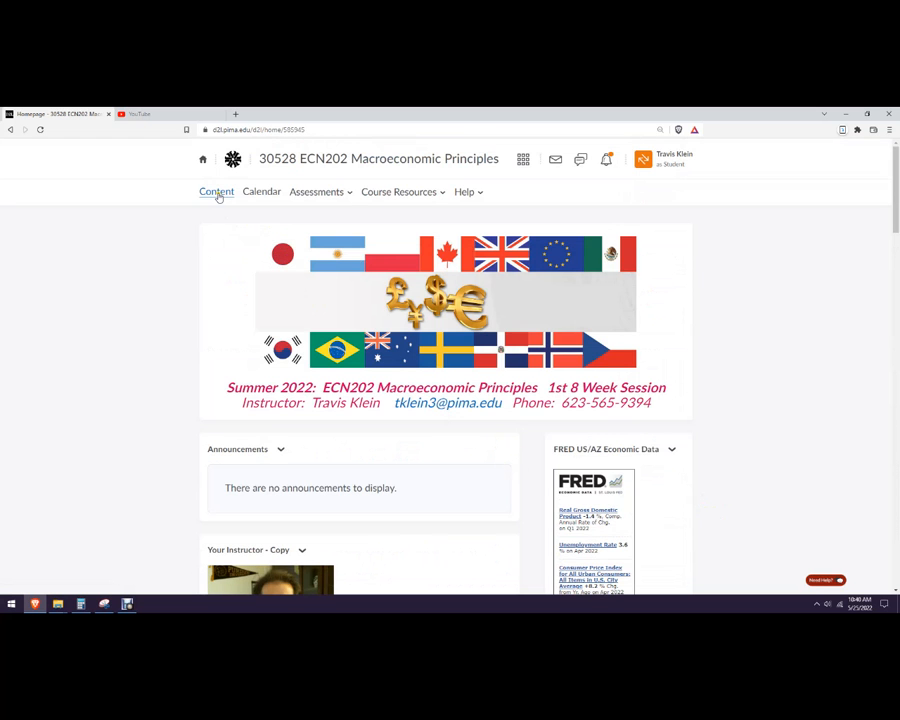
left_click(216, 192)
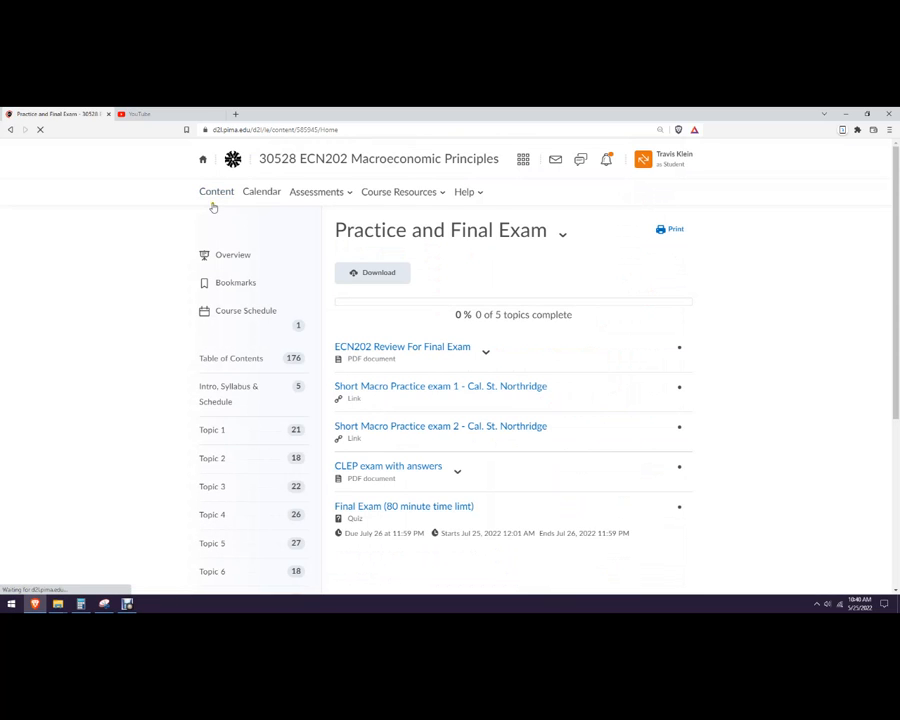
scroll("down", 3)
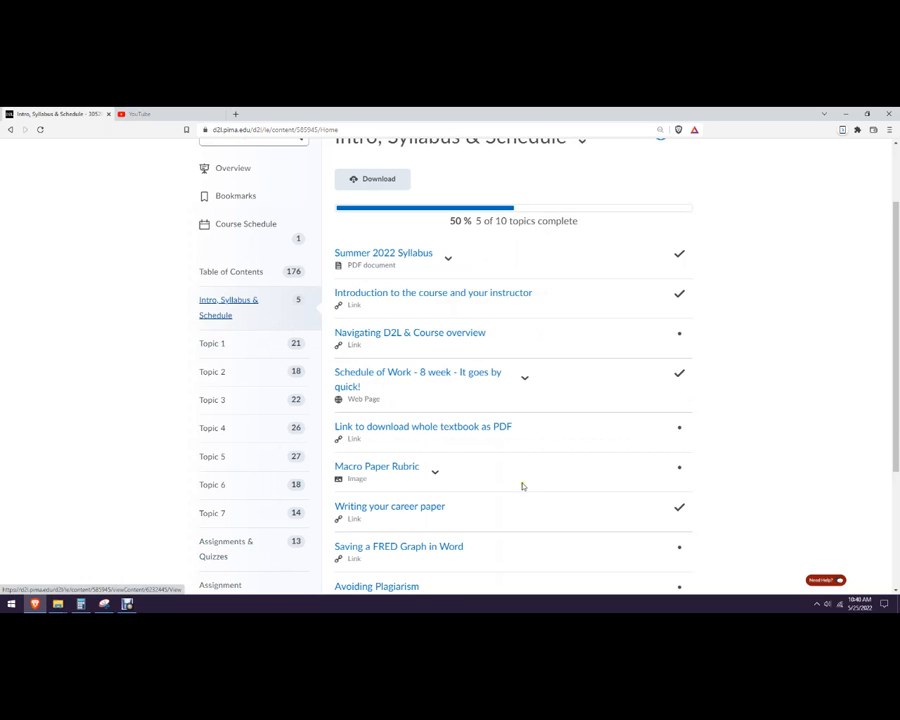
scroll("up", 3)
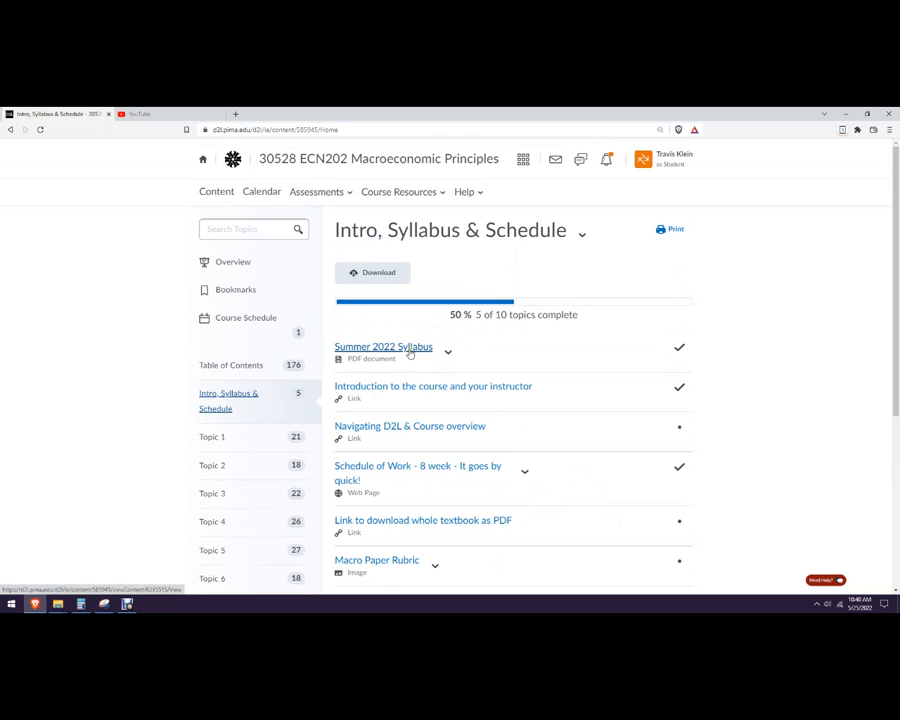
View the Summer 2022 Syllabus PDF down to learning outcomes and the Grade and Instructor Policies point scale.
left_click(384, 346)
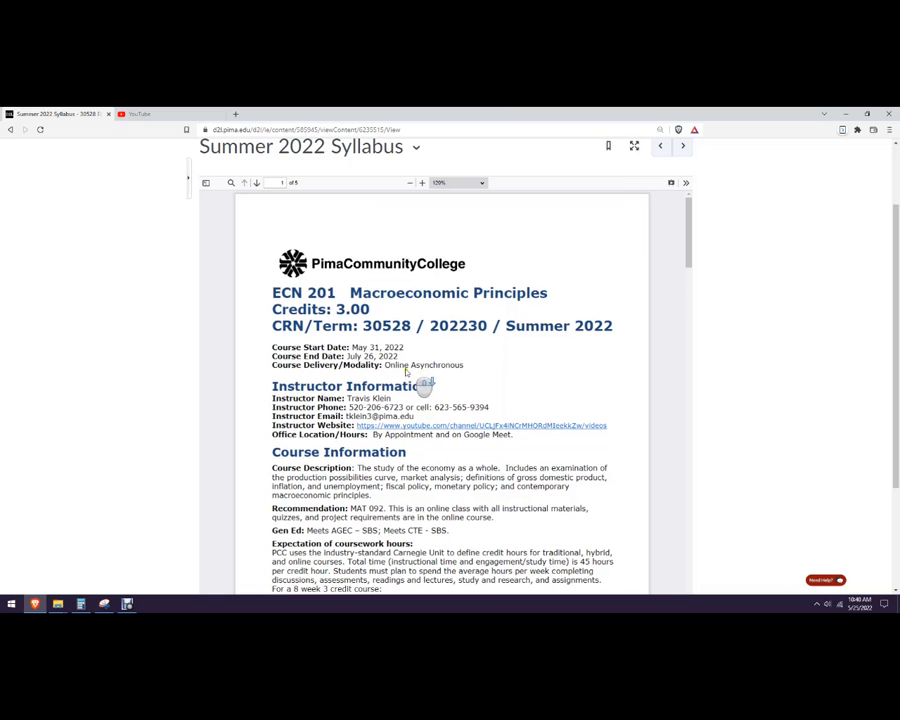
mouse_move(408, 372)
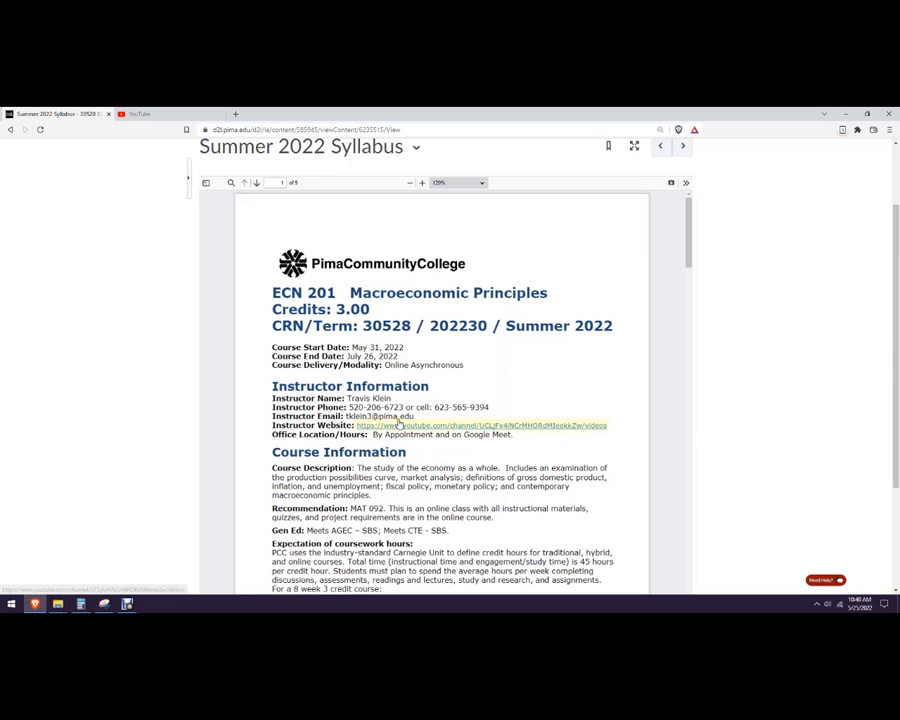
mouse_move(510, 430)
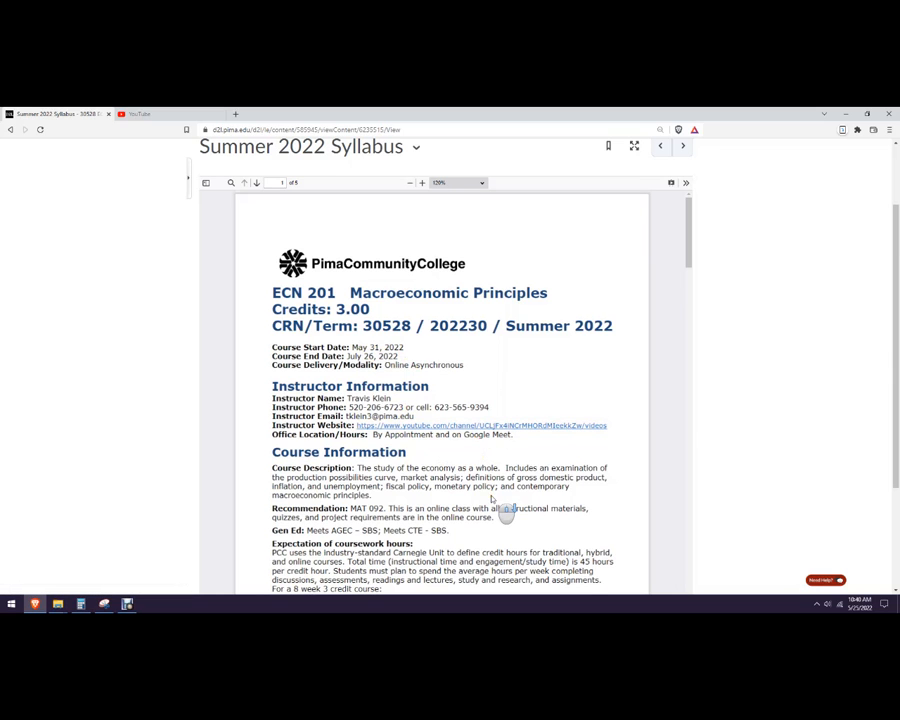
scroll("down", 3)
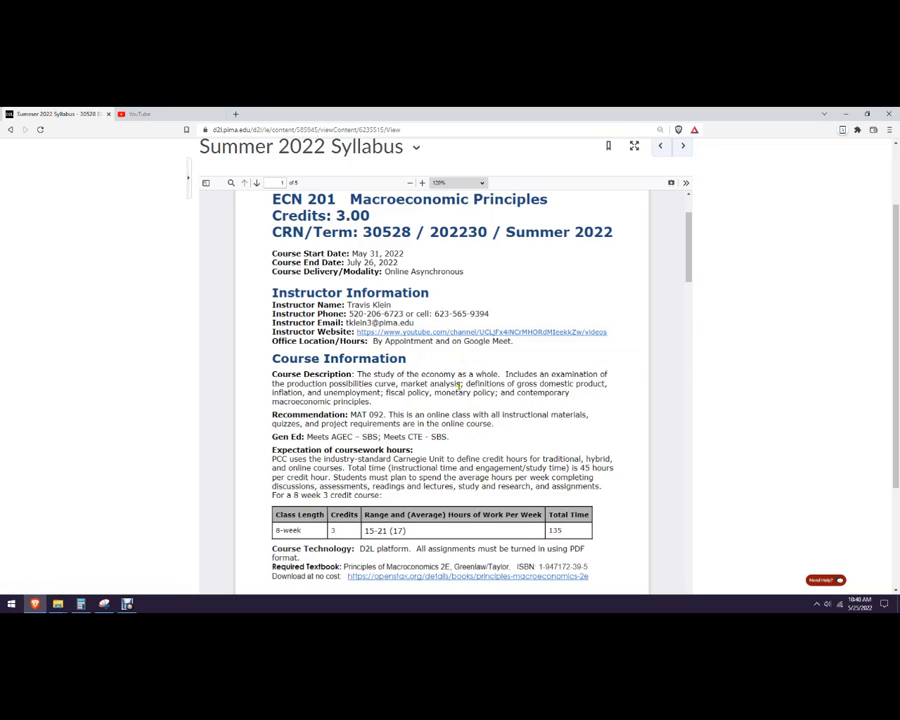
scroll("down", 3)
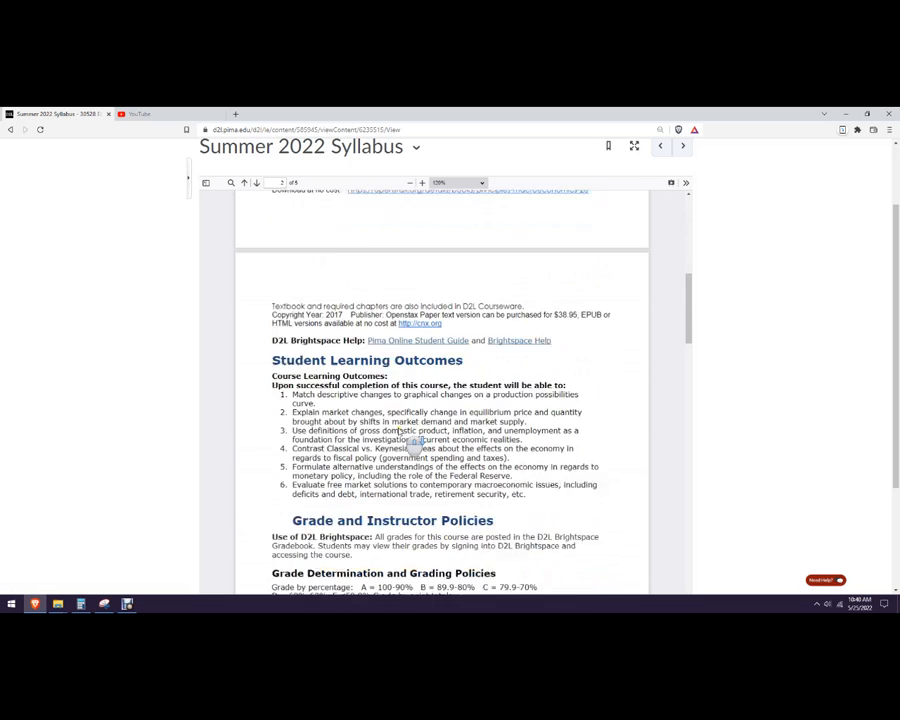
scroll("down", 3)
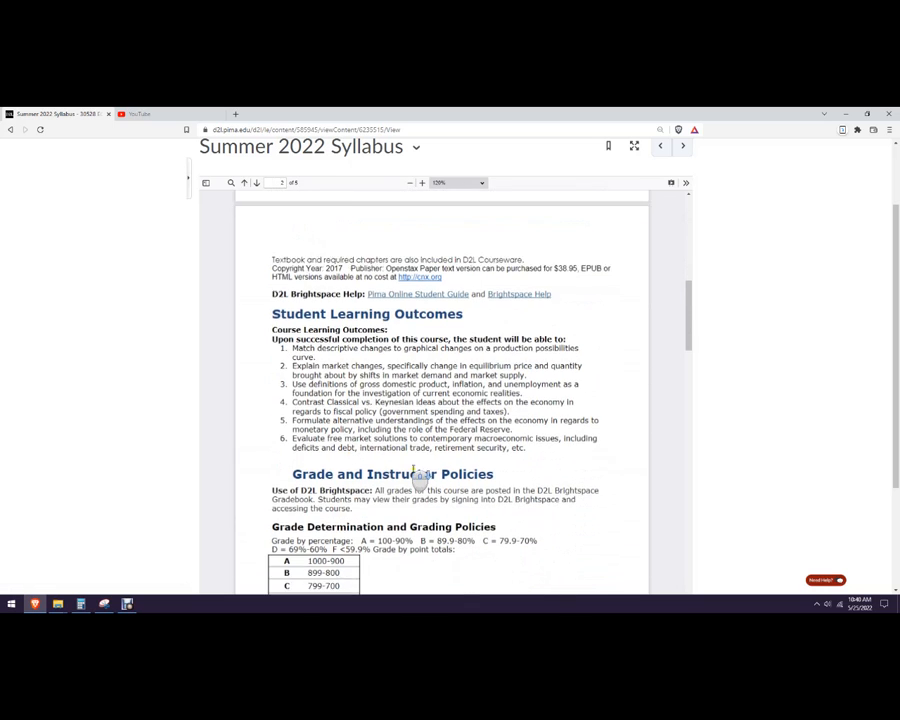
scroll("down", 3)
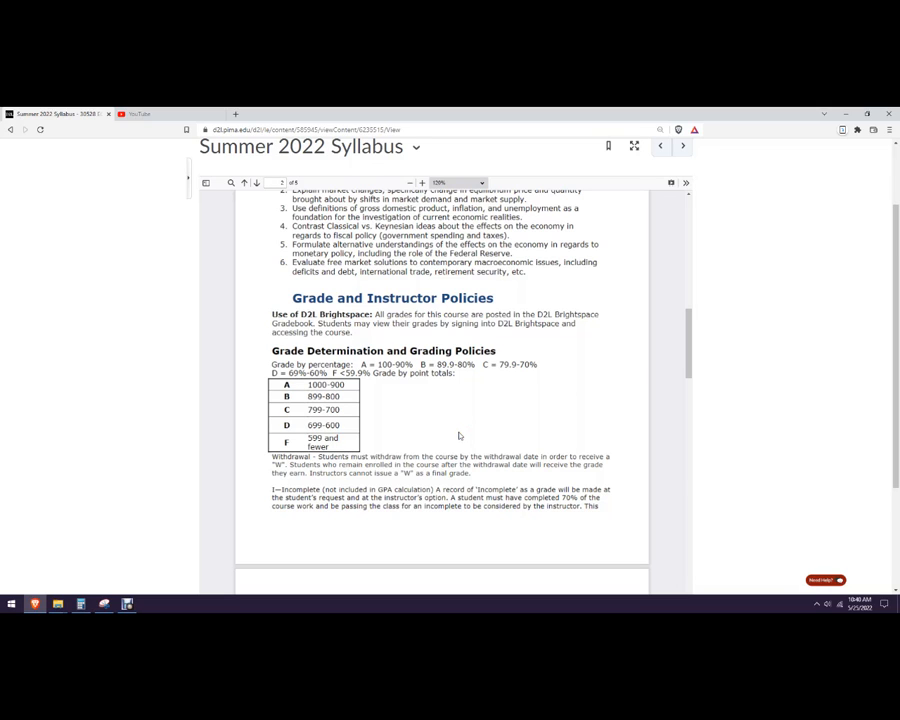
mouse_move(420, 440)
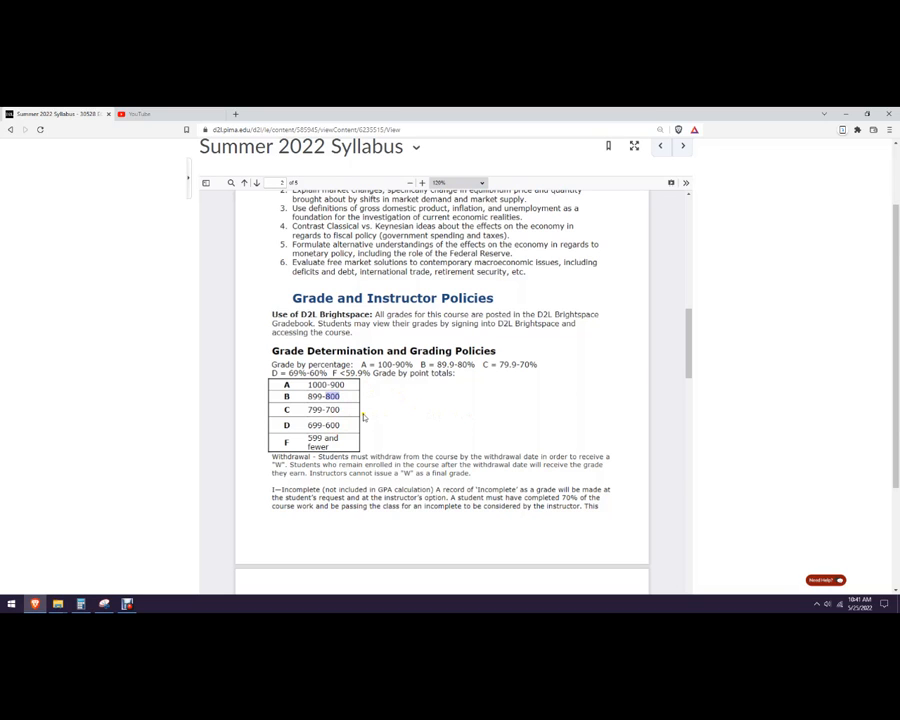
mouse_move(324, 432)
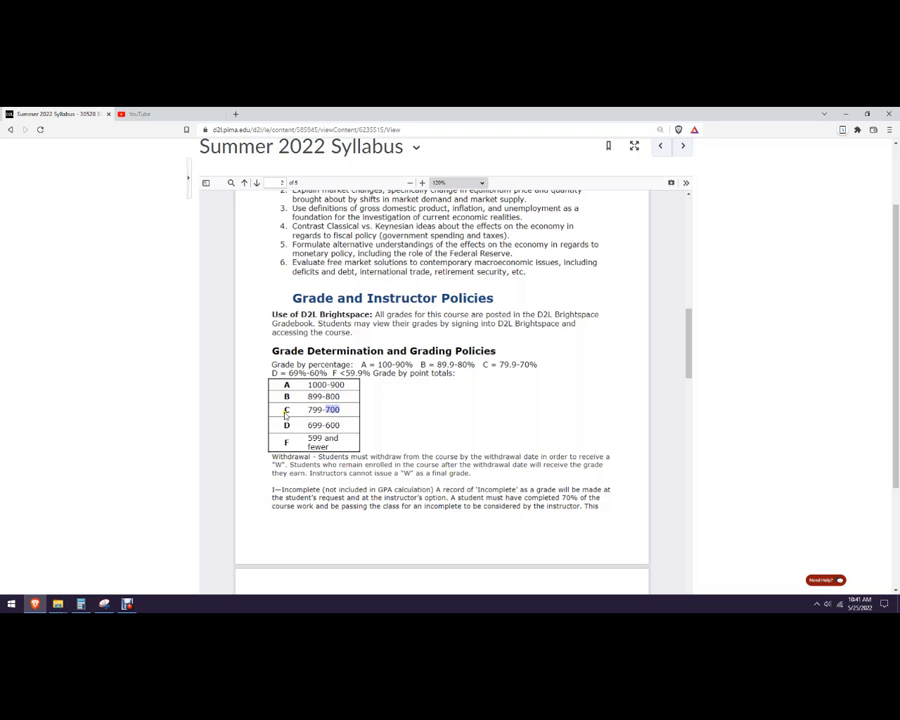
Scroll the syllabus to the grade breakdown table by assessment type, course policies and late work policy.
scroll("down", 3)
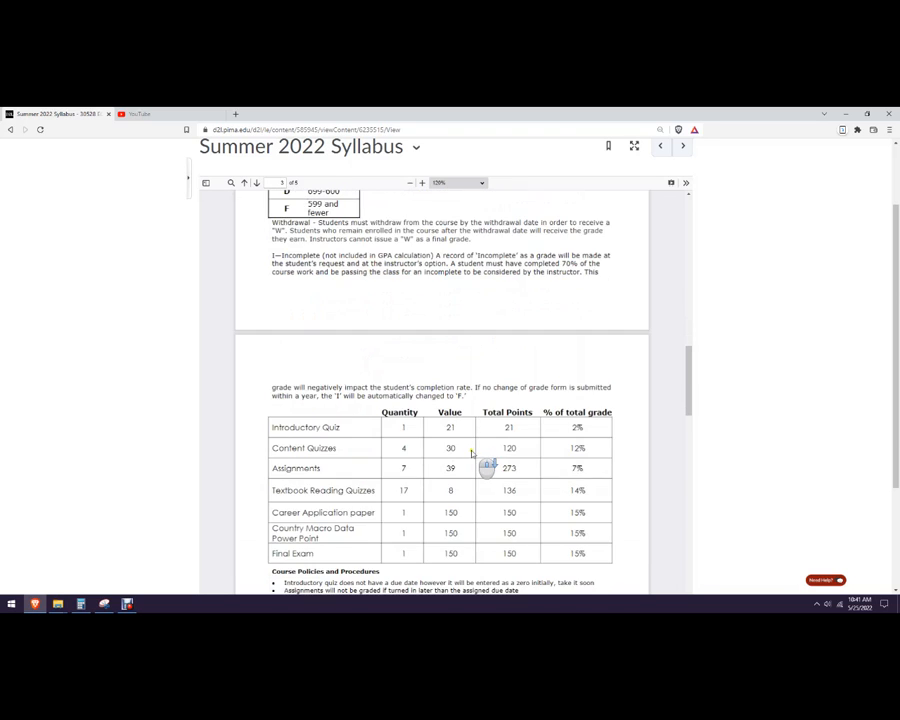
scroll("up", 3)
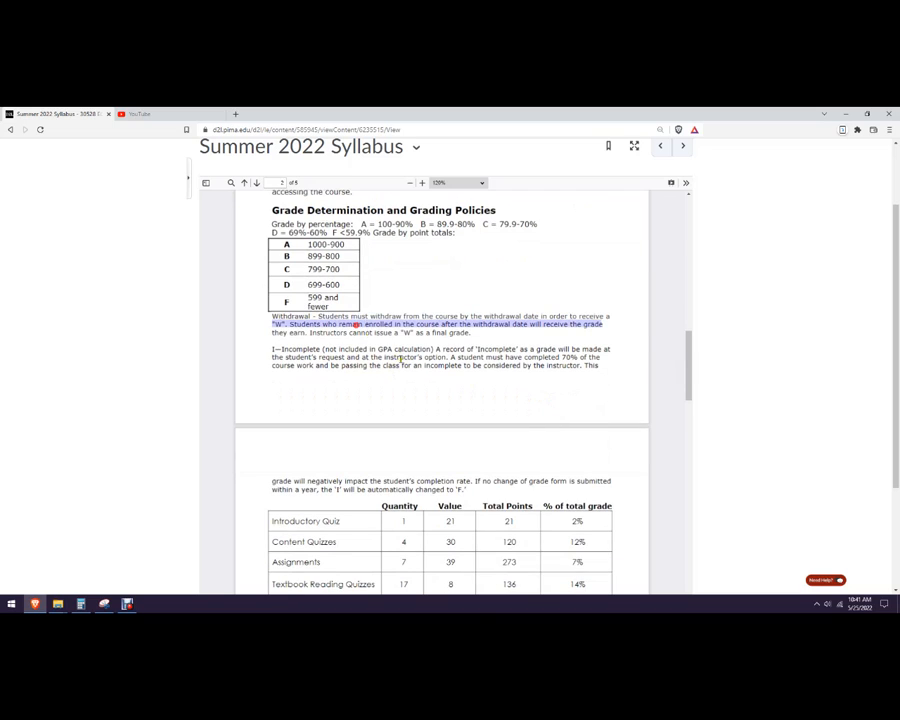
scroll("down", 3)
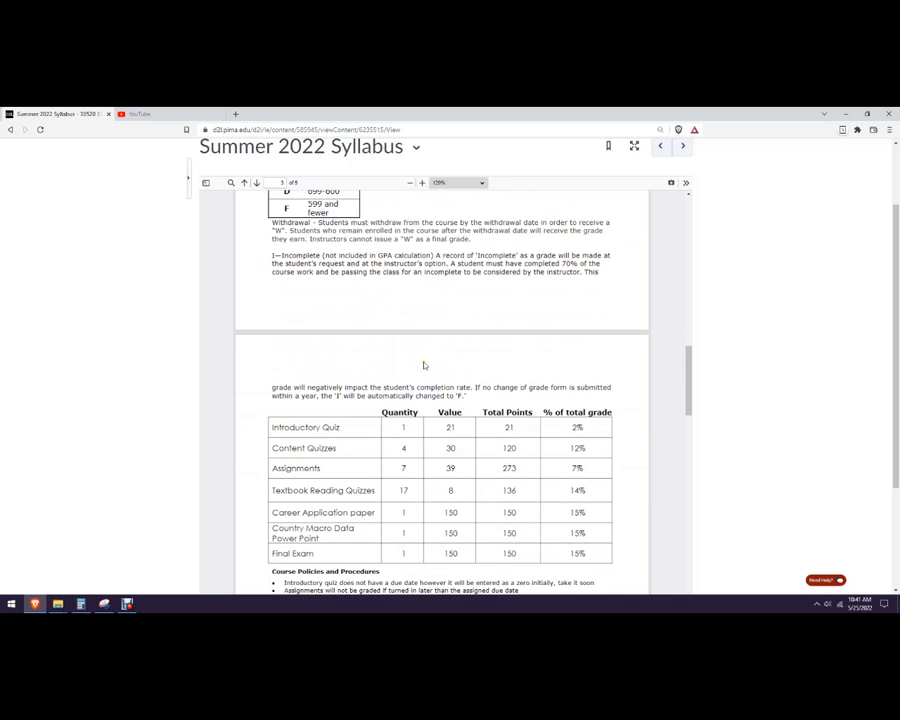
scroll("down", 3)
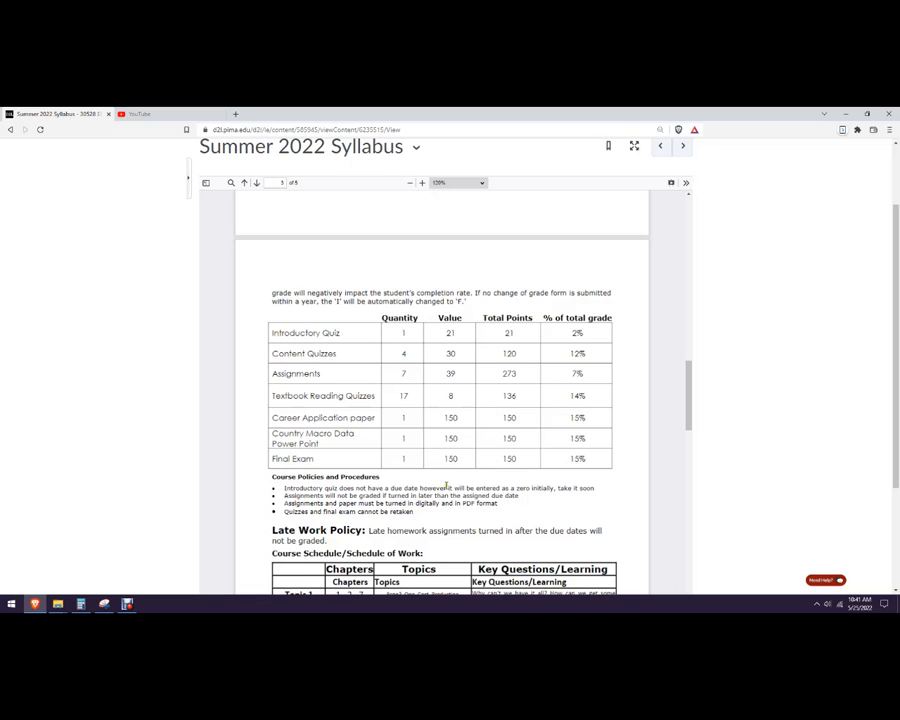
mouse_move(460, 348)
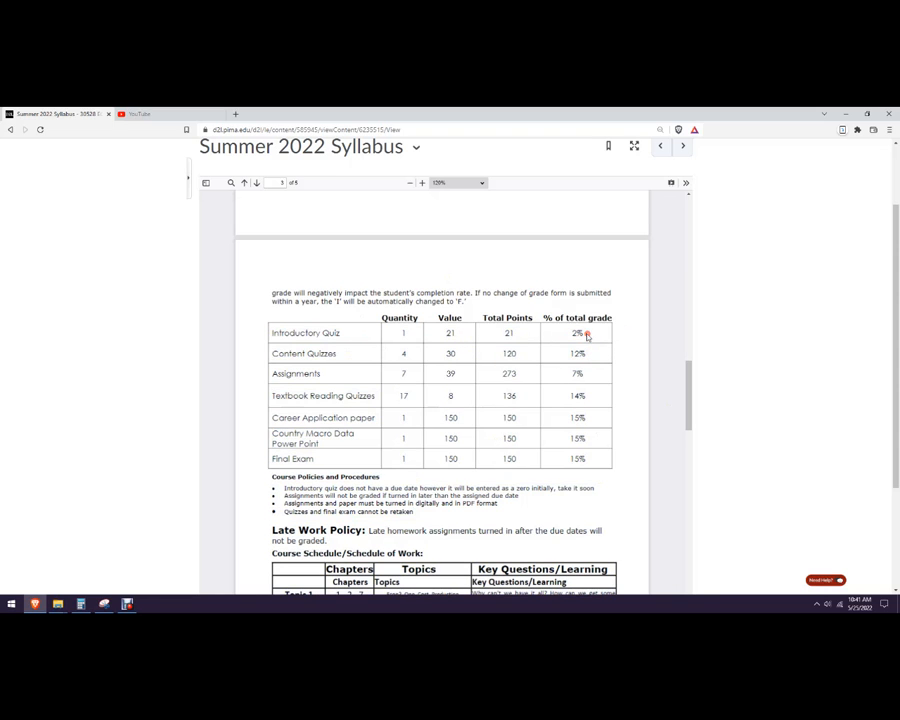
mouse_move(390, 356)
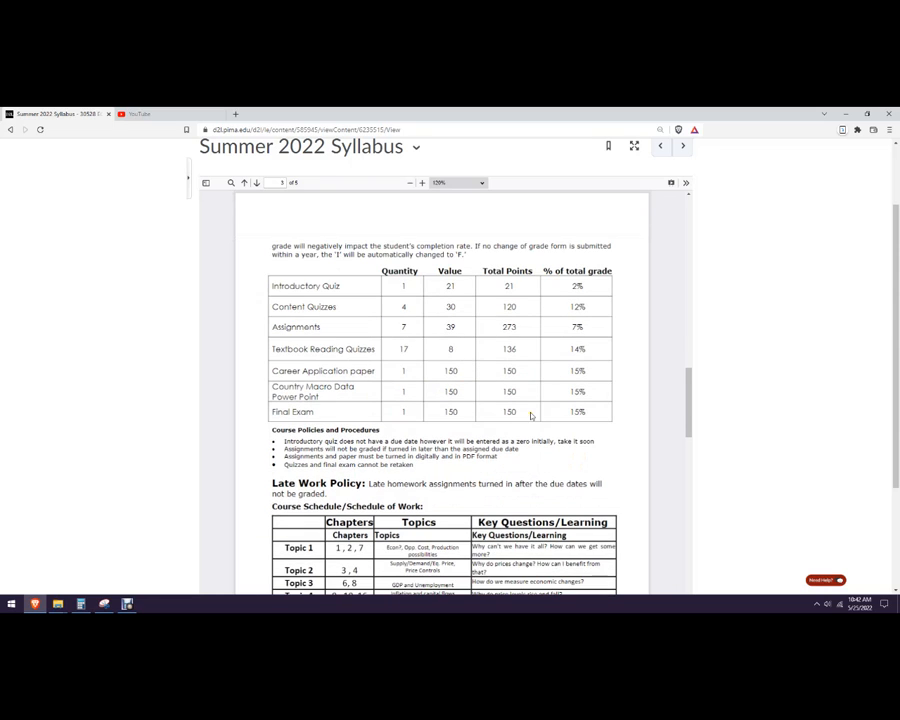
Scroll the syllabus through the Course Schedule table of Topics 1–7 toward Attendance and Key Dates.
scroll("down", 3)
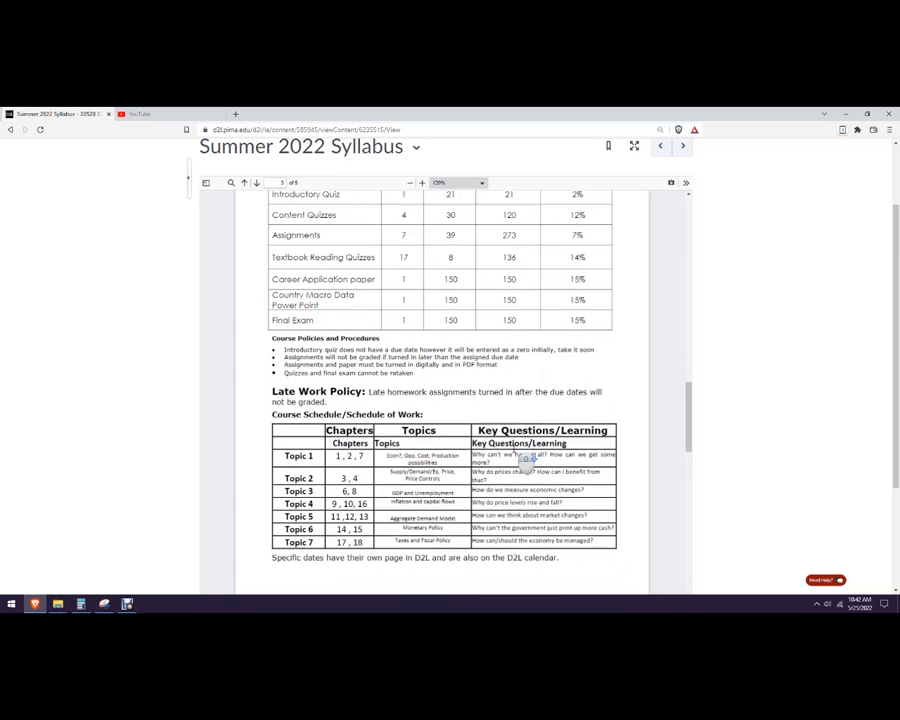
scroll("down", 3)
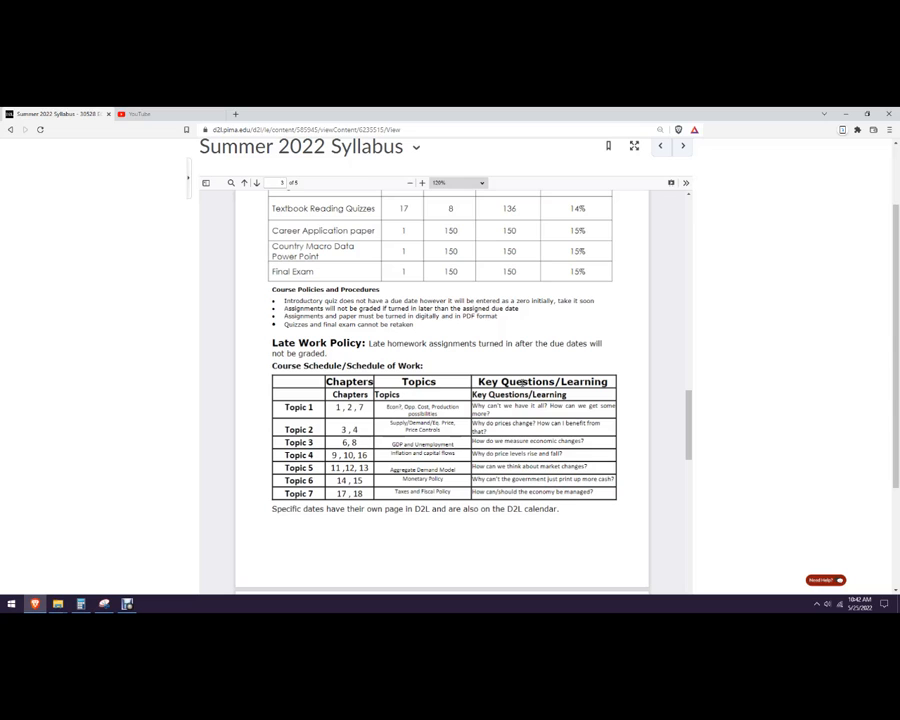
mouse_move(520, 410)
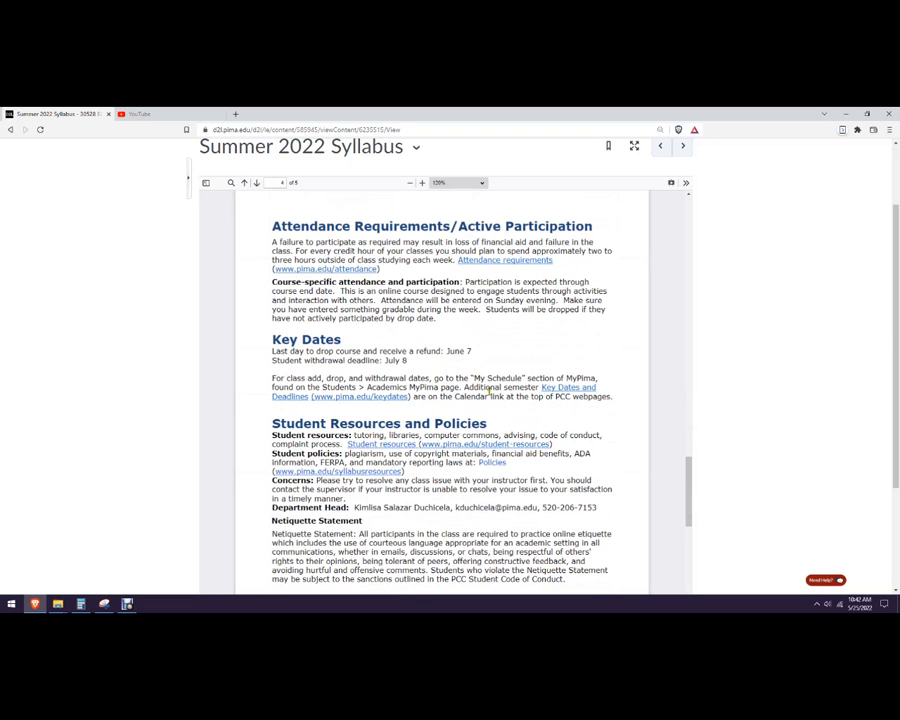
Scroll through student resources, Netiquette, Academic Integrity and the start of Access and Disability Resources.
scroll("down", 3)
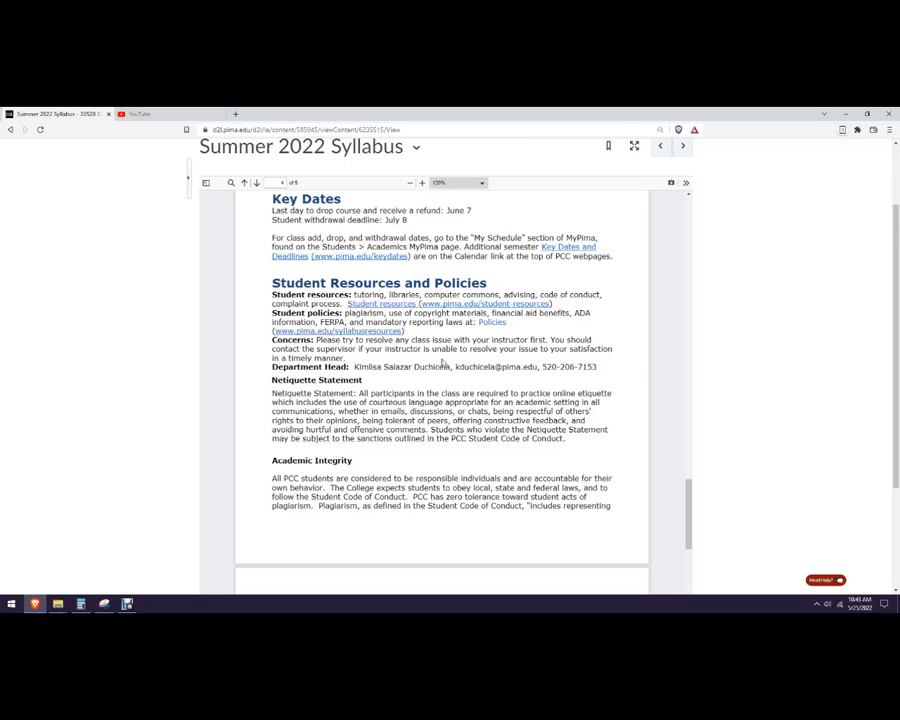
left_click_drag(352, 366, 556, 366)
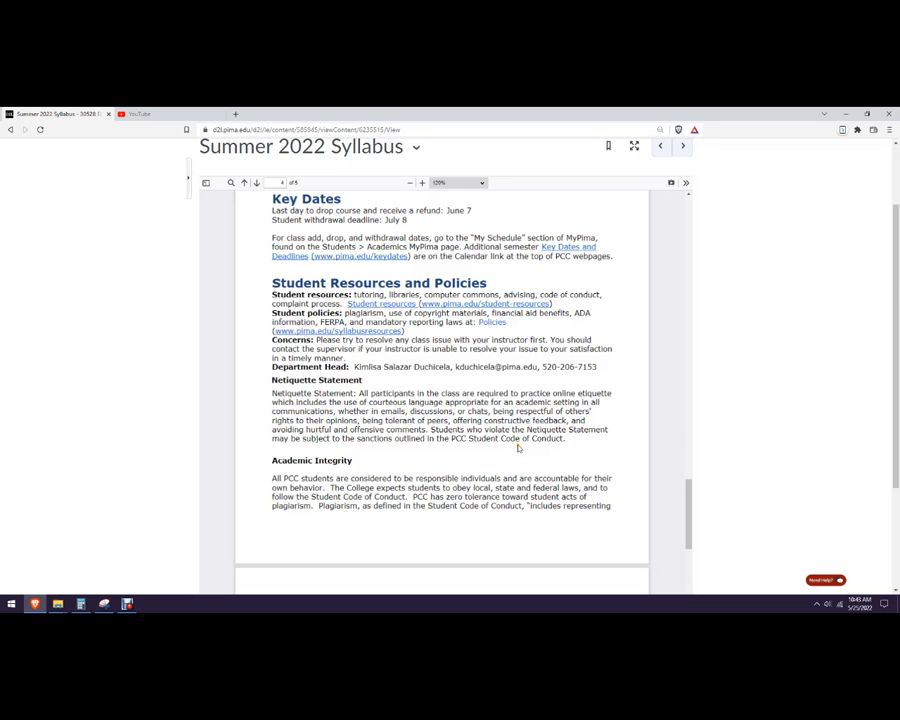
scroll("down", 3)
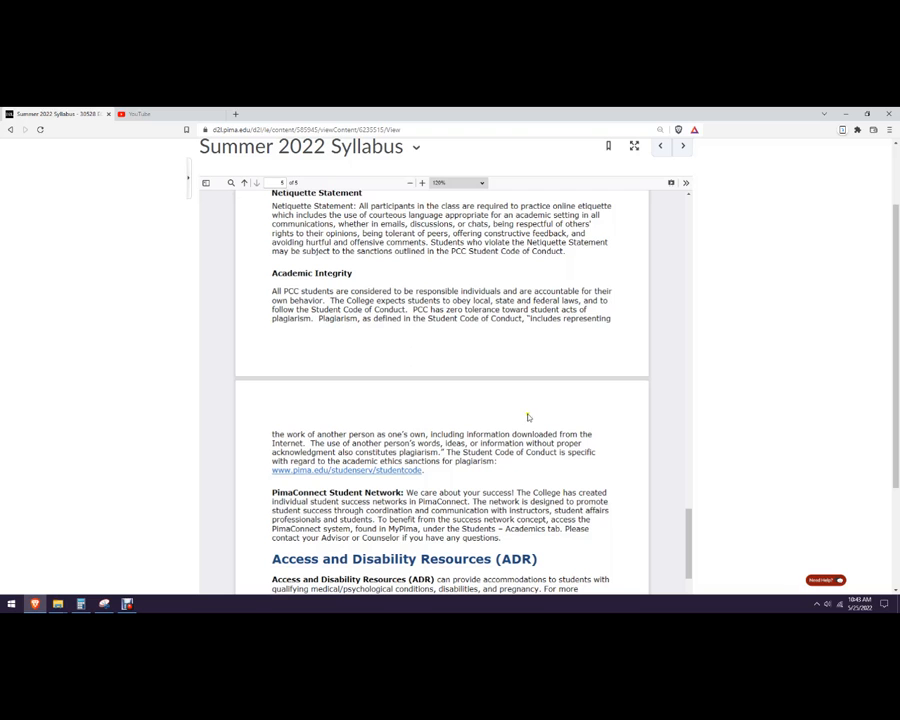
scroll("down", 3)
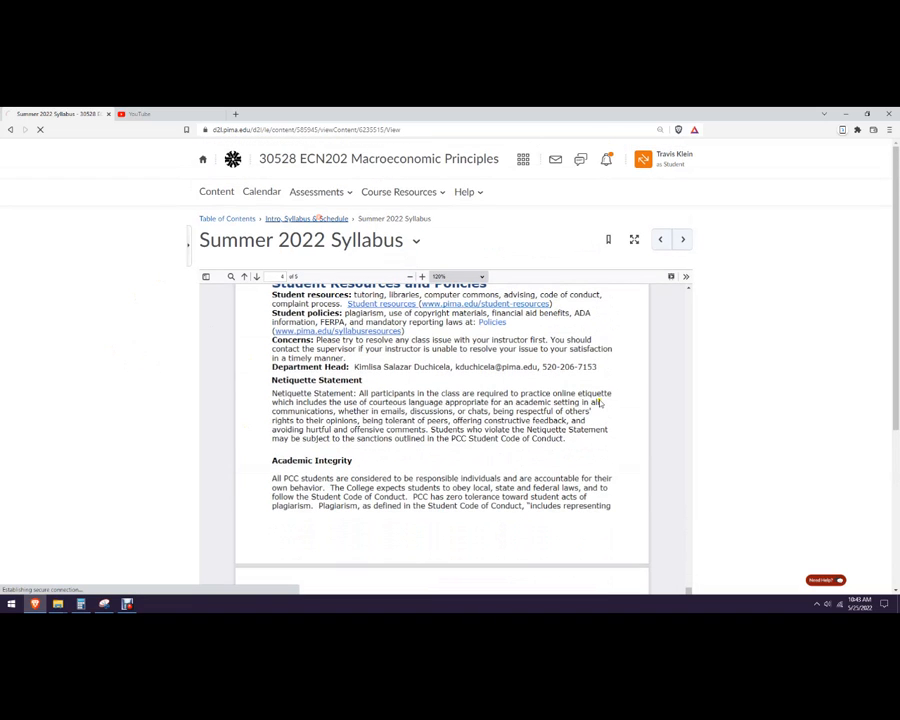
Return to the Intro, Syllabus & Schedule list, view the 8-week schedule of work, then the Topic 1 contents.
left_click(308, 218)
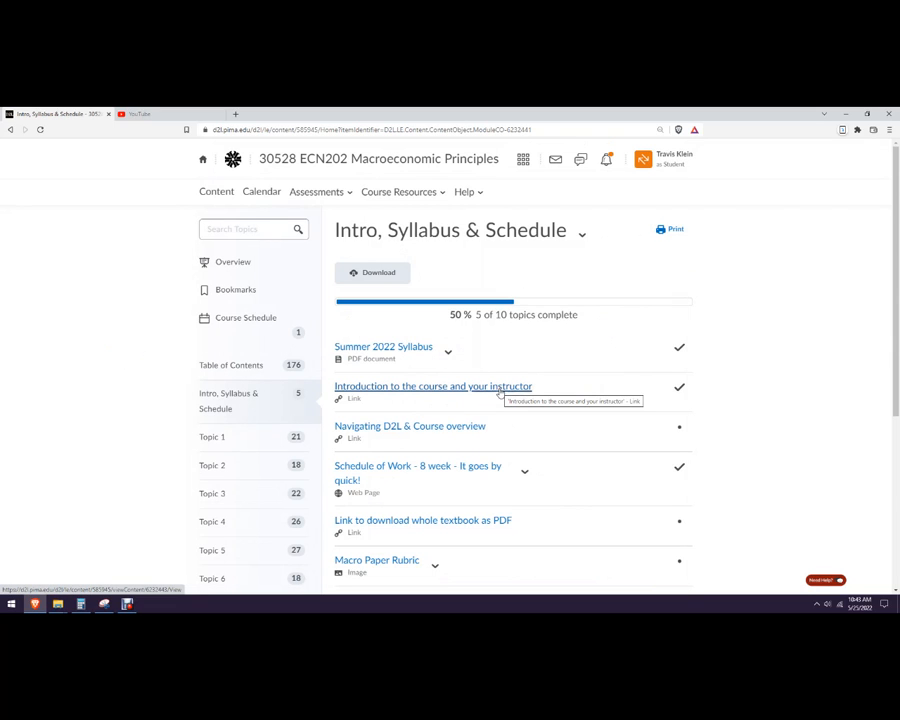
scroll("down", 3)
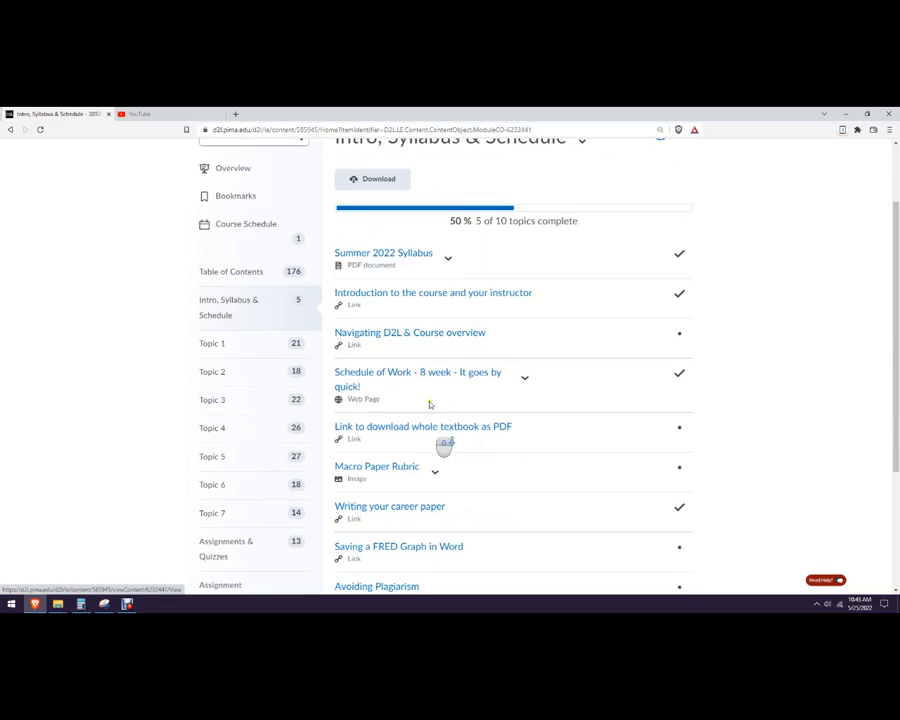
left_click(418, 380)
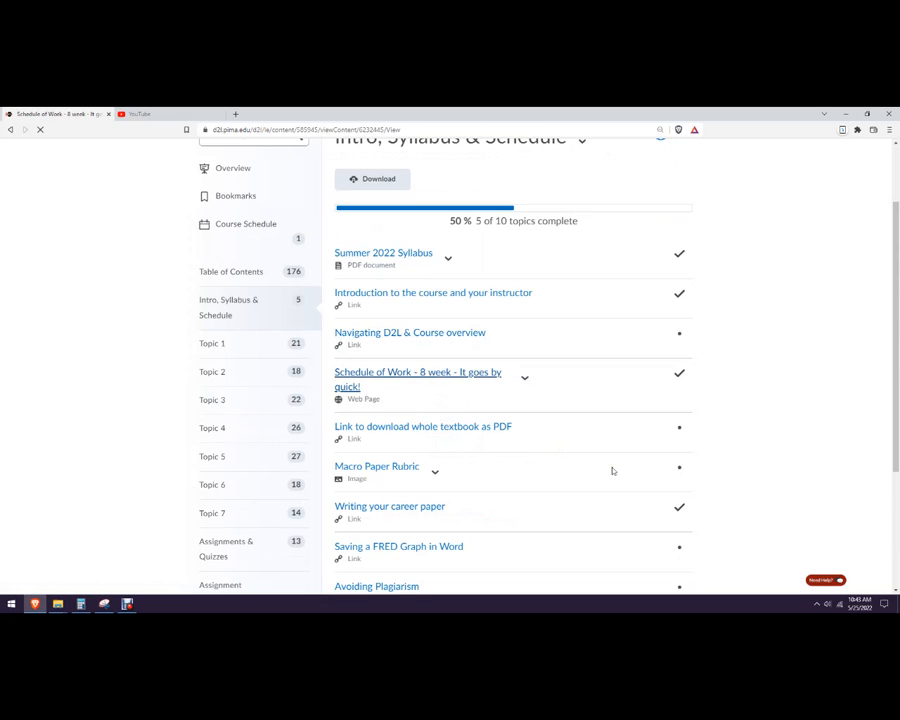
left_click(416, 380)
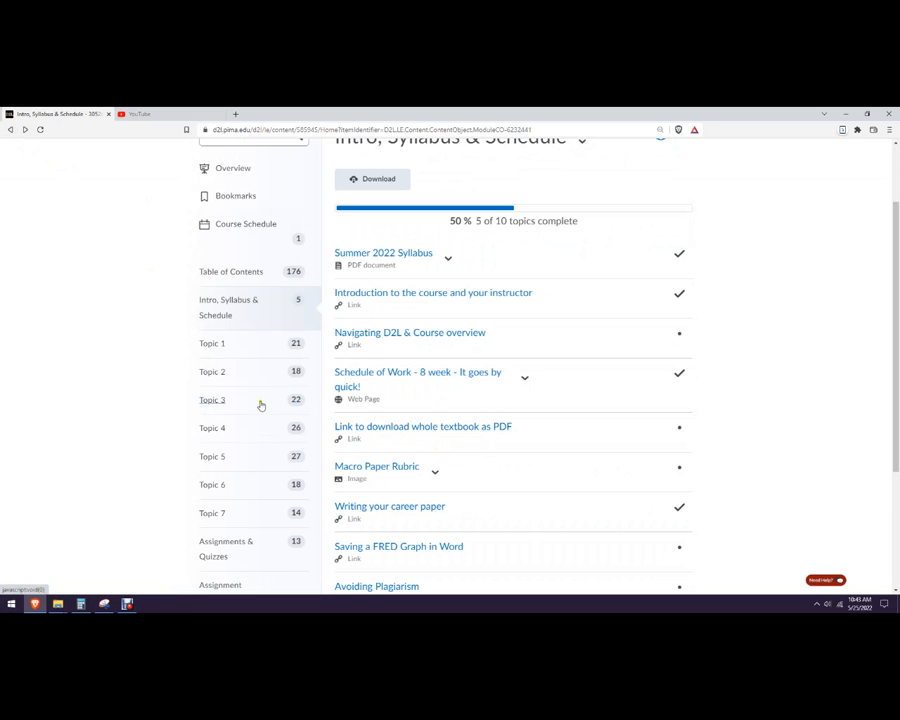
left_click(212, 344)
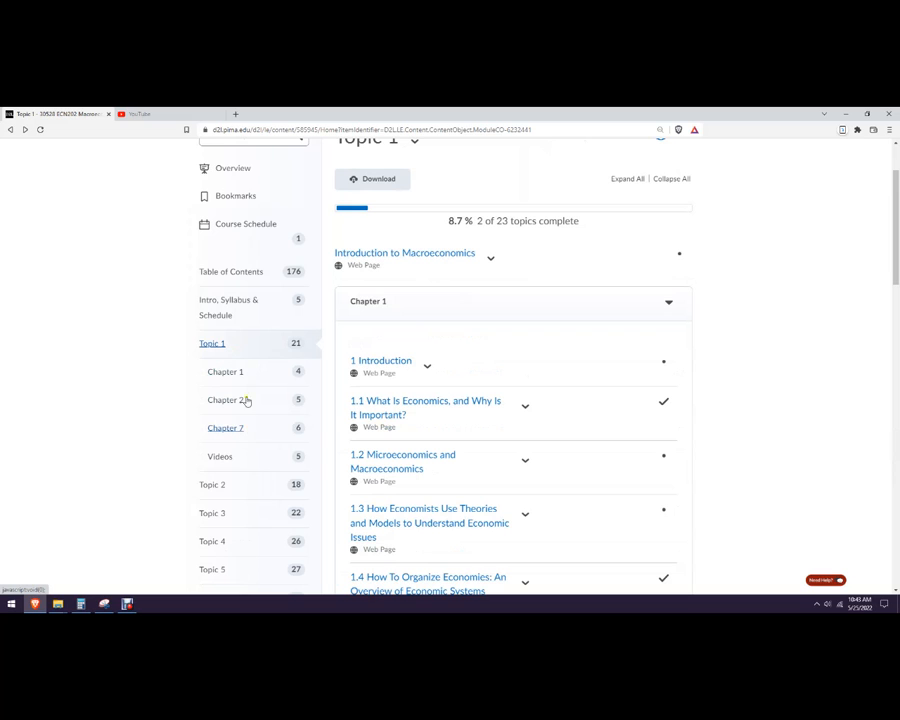
Browse the module topics and reach the 'Link to download whole textbook as PDF' topic.
scroll("down", 3)
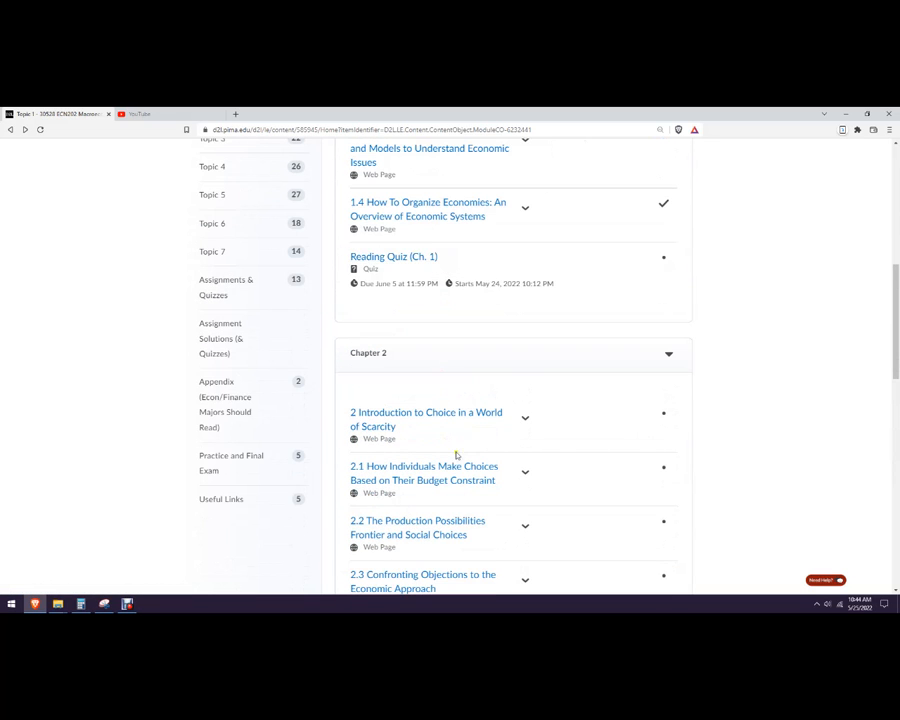
scroll("down", 3)
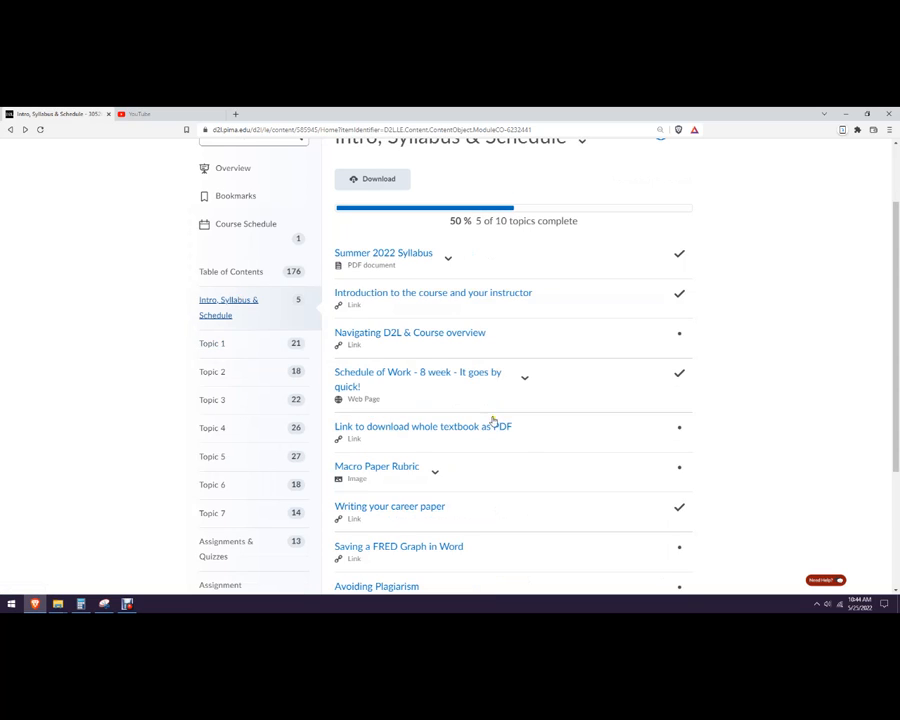
scroll("down", 3)
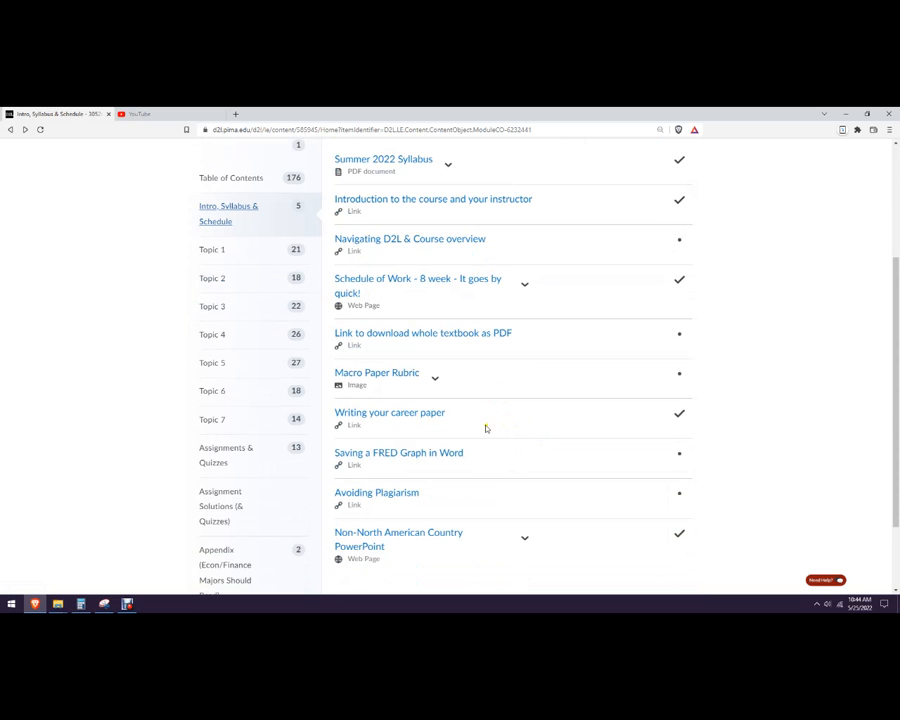
right_click(424, 332)
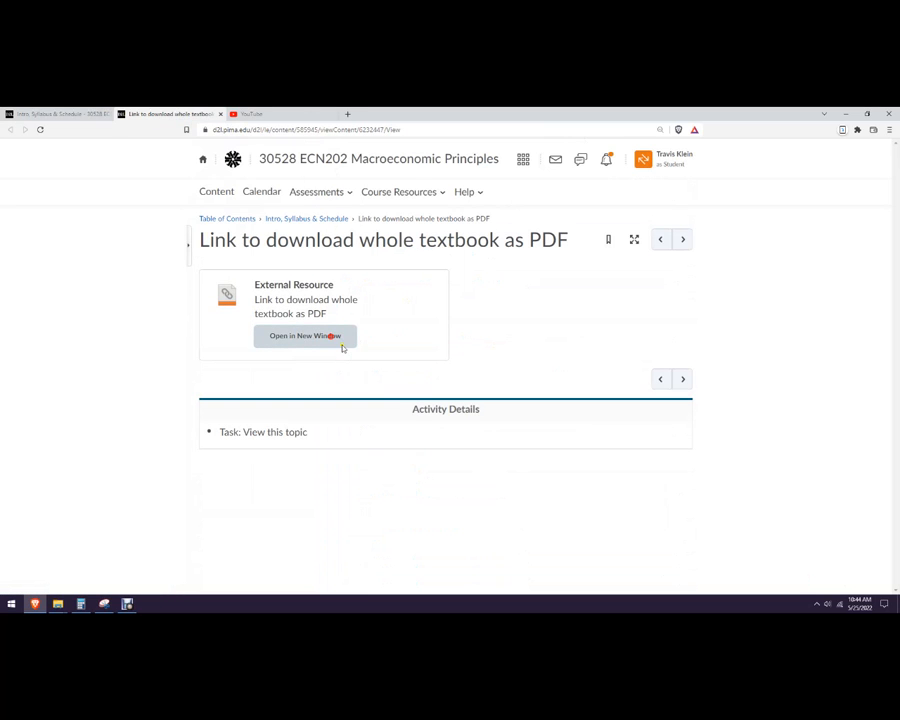
Open the OpenStax Principles of Macroeconomics 3e PDF in a new tab, then return to the Brightspace textbook topic.
left_click(304, 336)
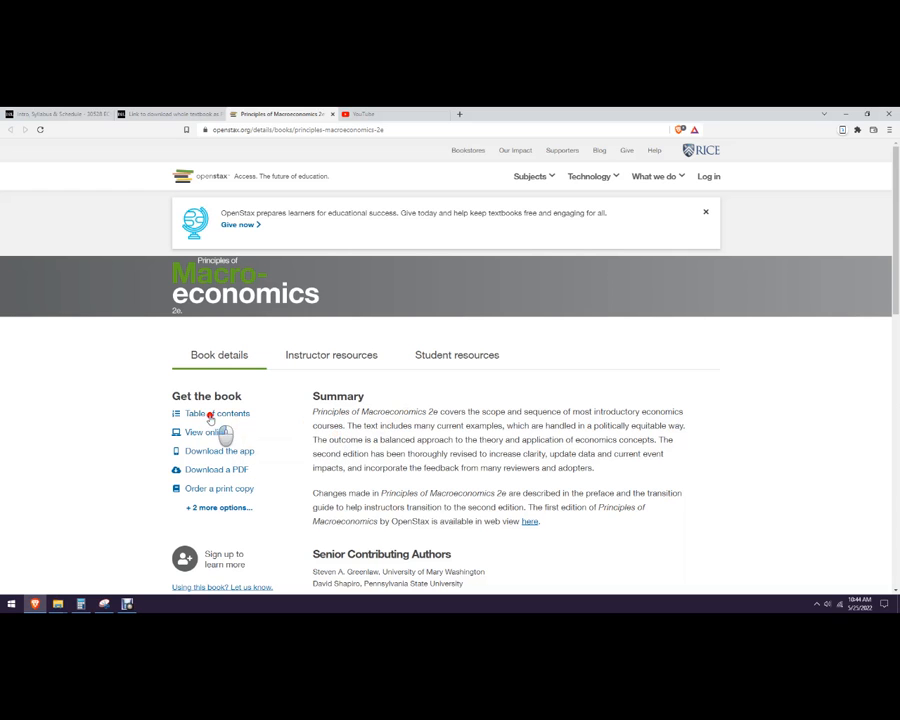
left_click(216, 412)
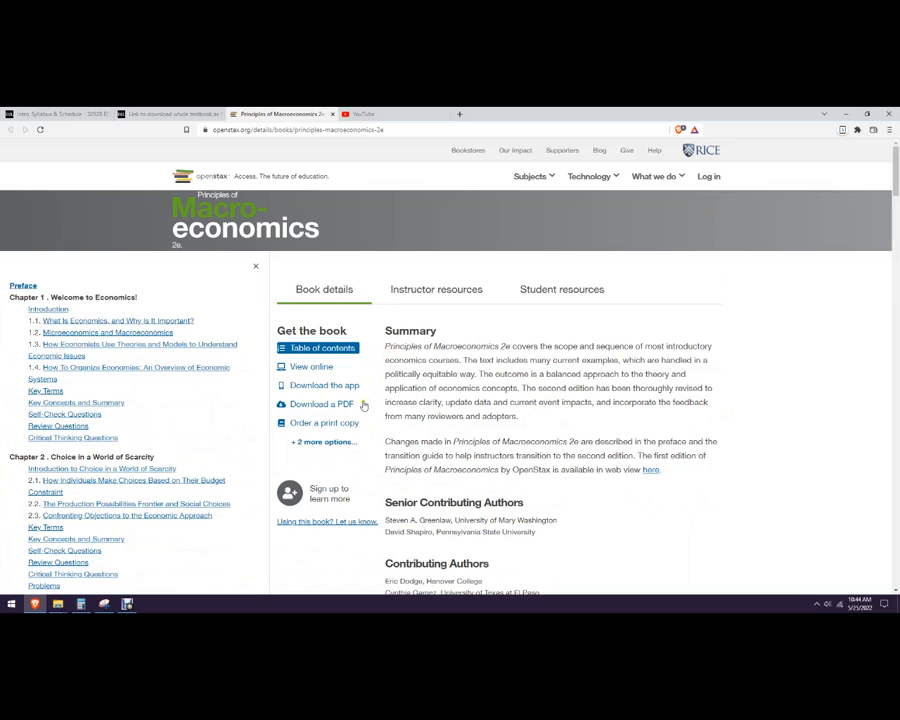
mouse_move(320, 404)
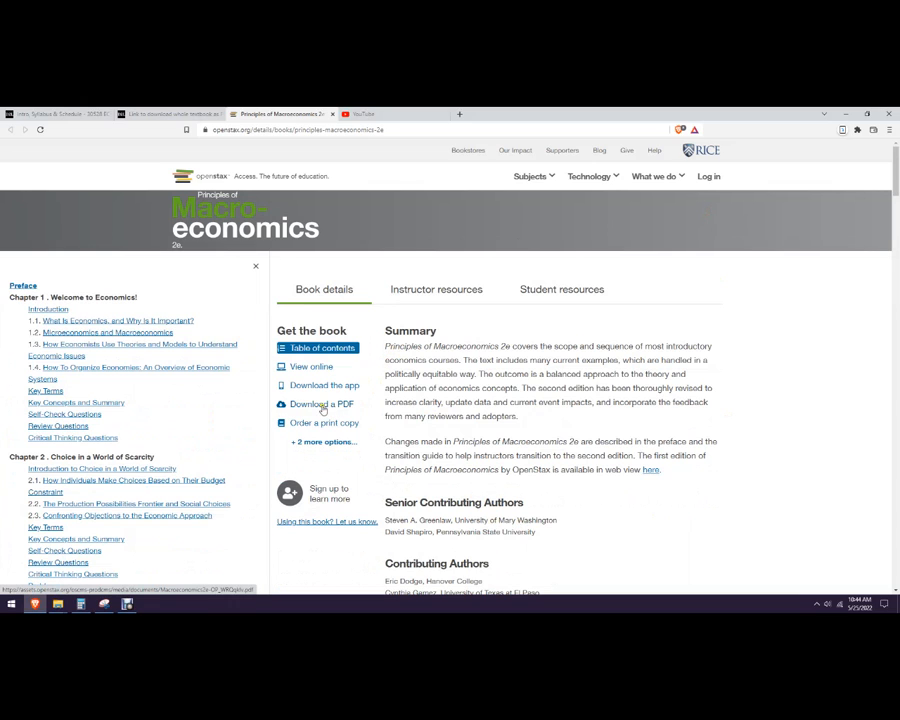
left_click(322, 404)
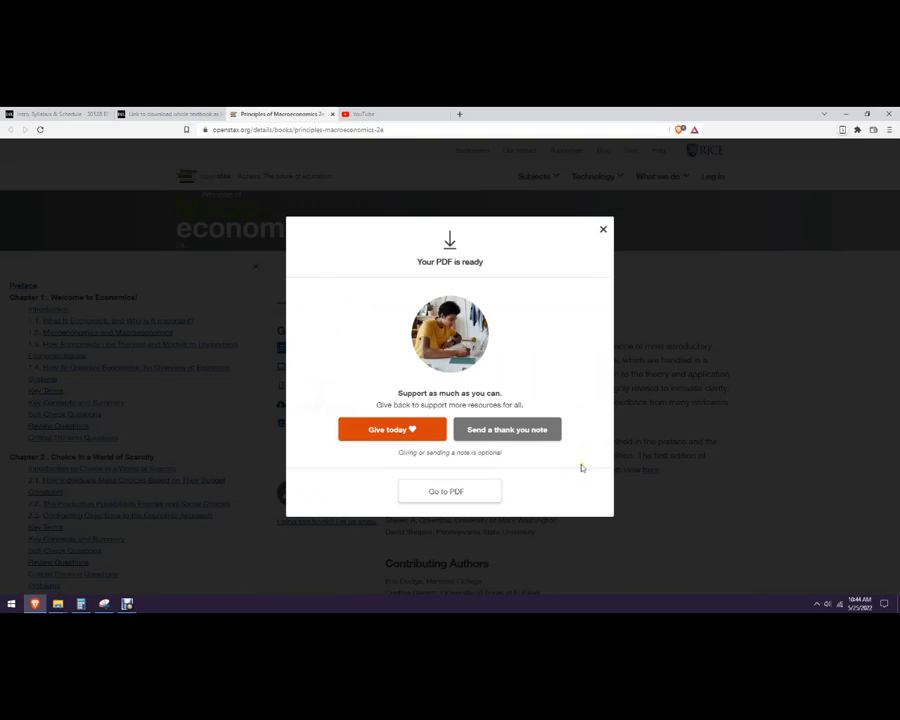
right_click(320, 404)
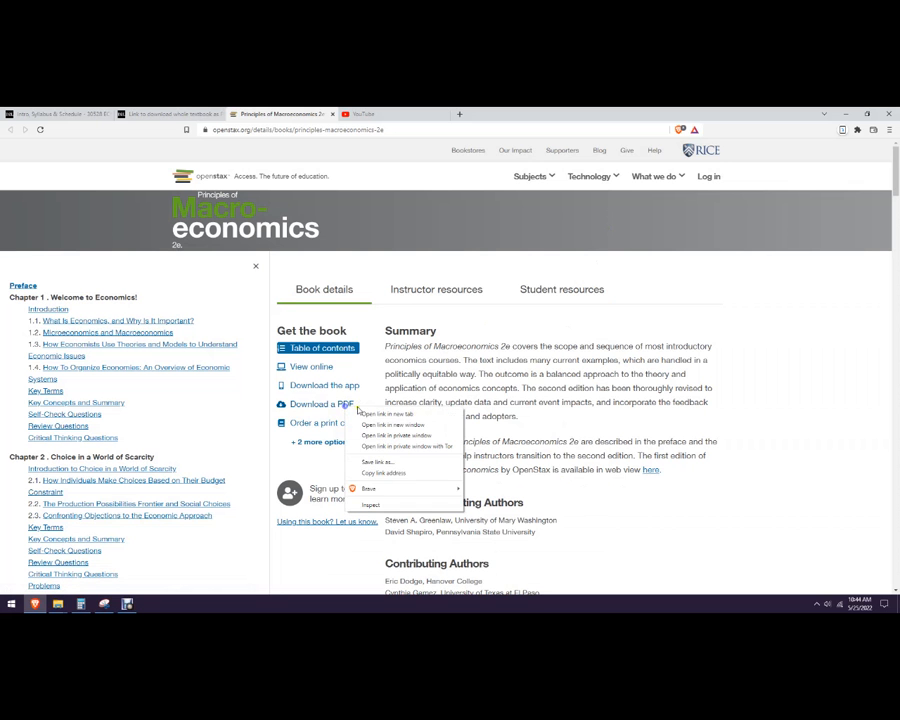
left_click(384, 414)
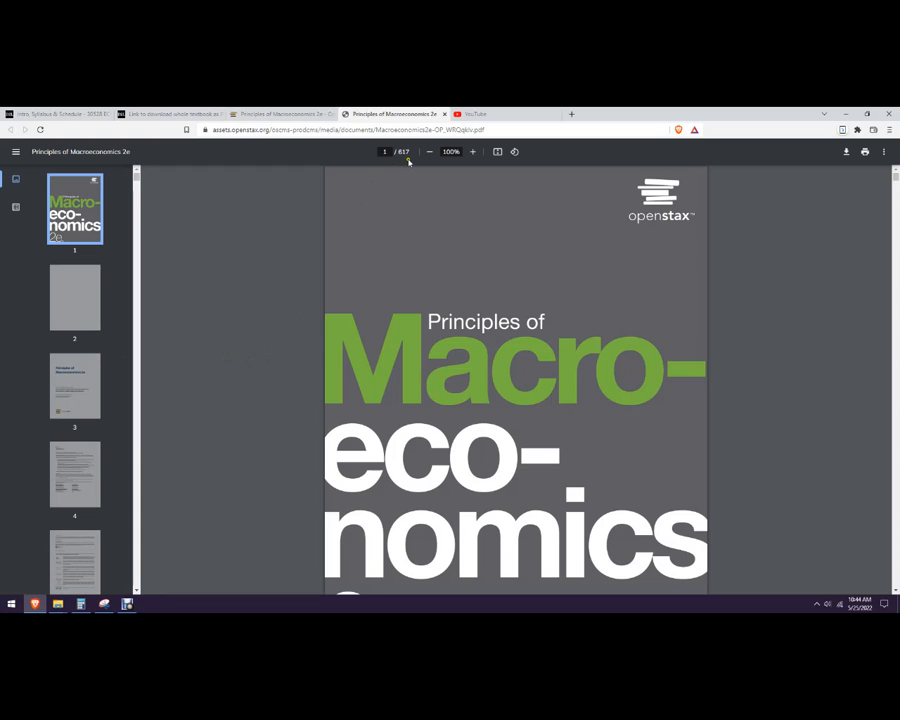
mouse_move(436, 356)
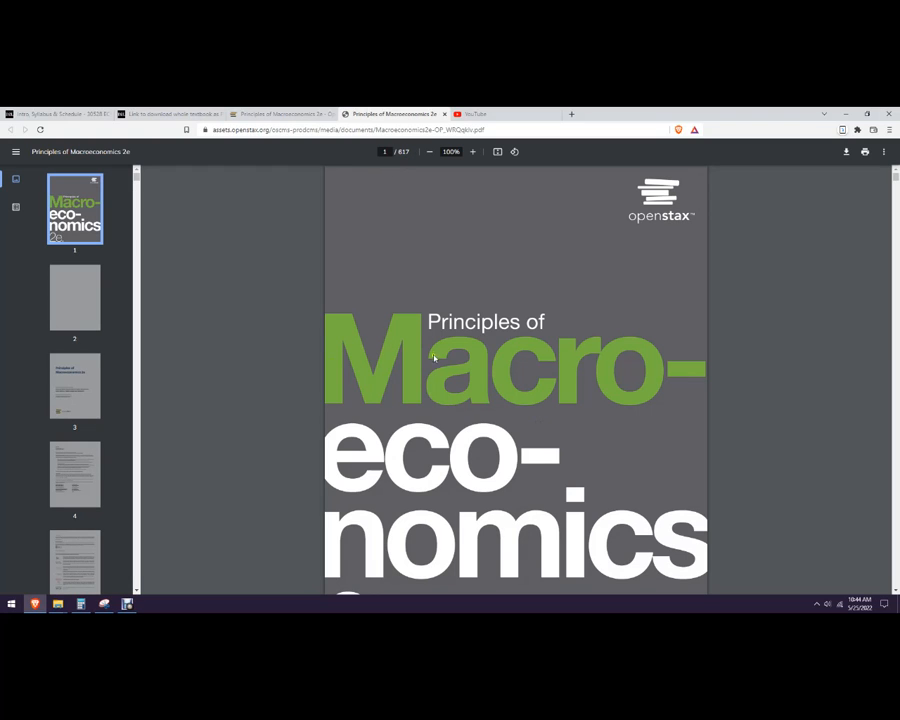
mouse_move(390, 356)
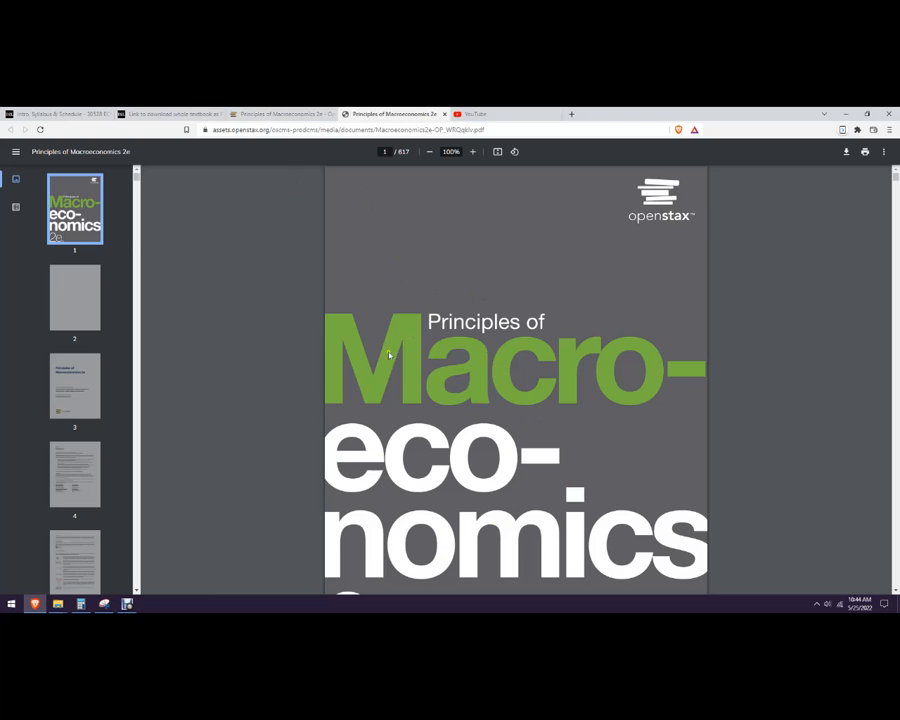
left_click(170, 112)
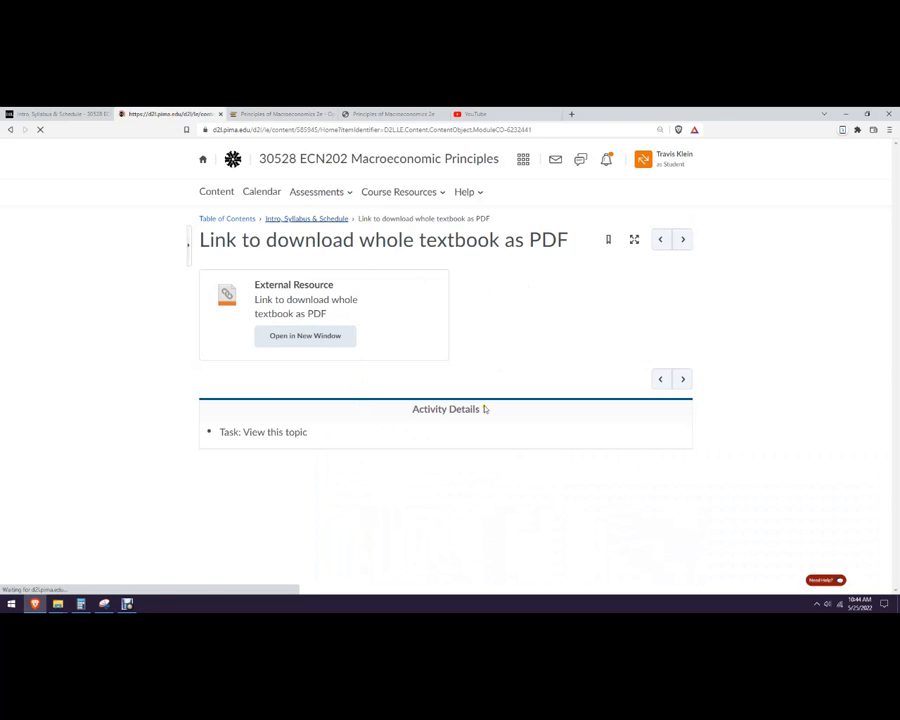
Return to the Intro, Syllabus & Schedule topic list and browse its topics.
left_click(306, 218)
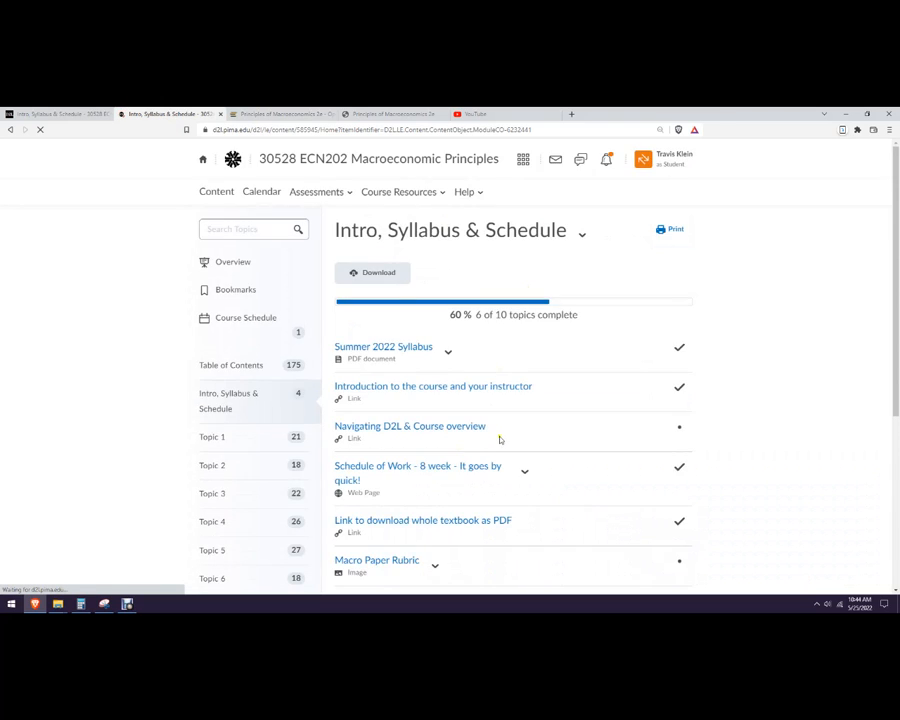
scroll("down", 3)
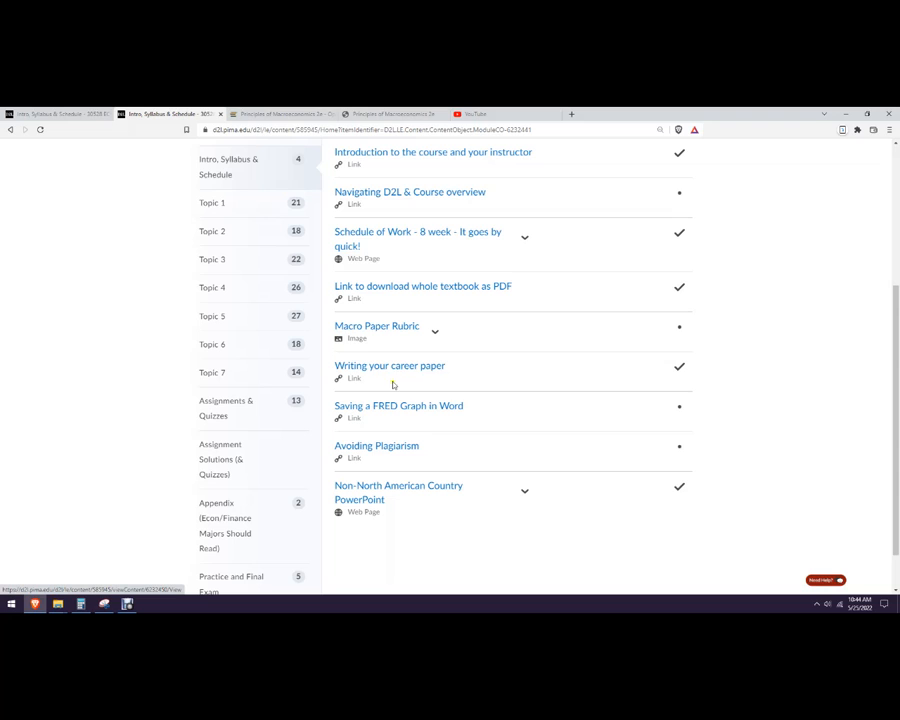
mouse_move(388, 364)
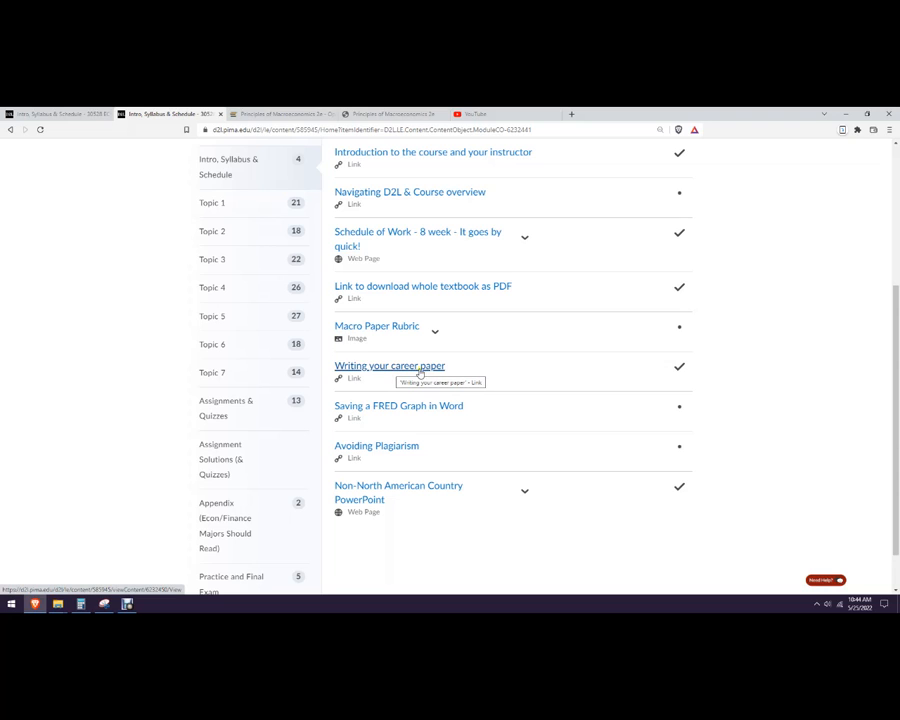
mouse_move(428, 410)
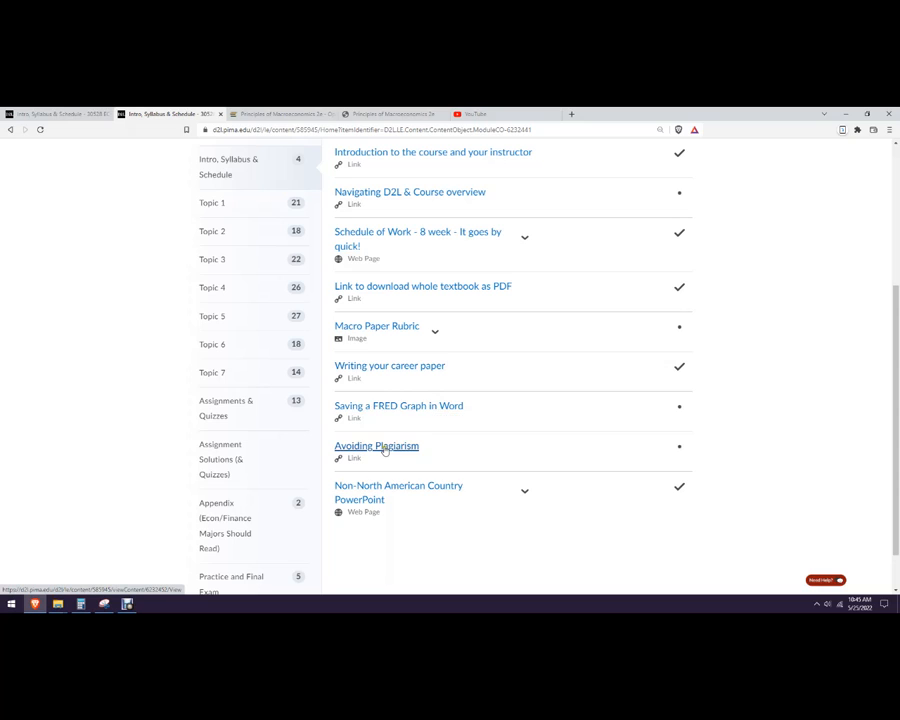
mouse_move(376, 446)
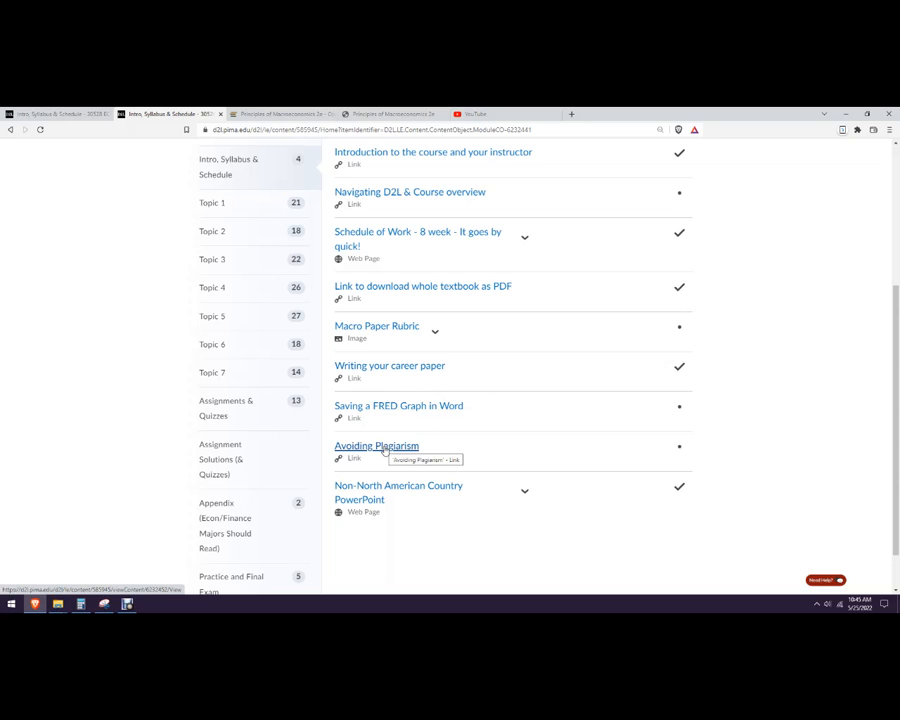
left_click(376, 446)
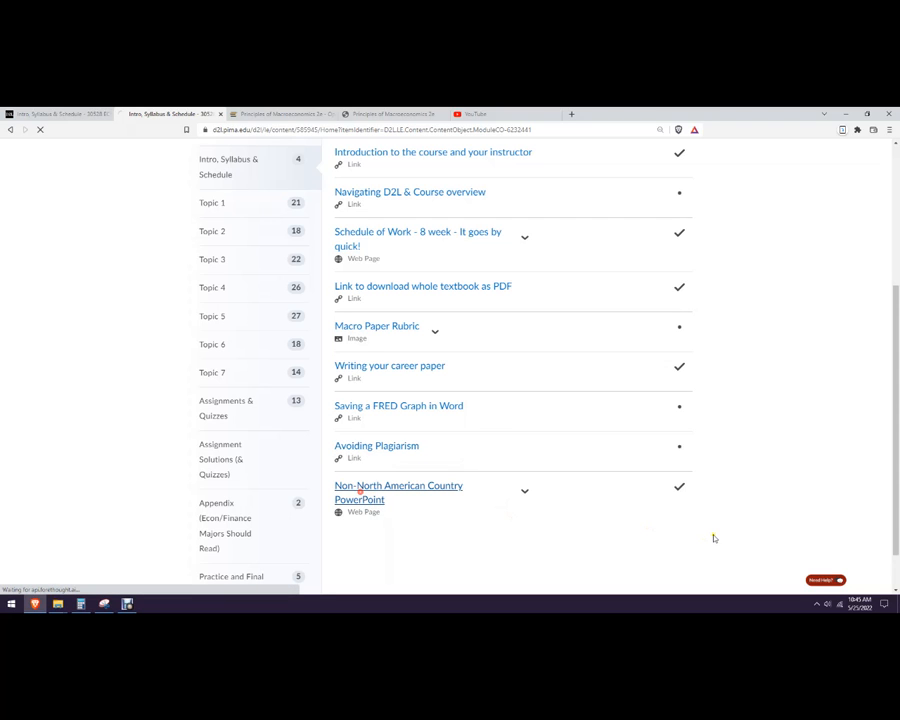
left_click(398, 492)
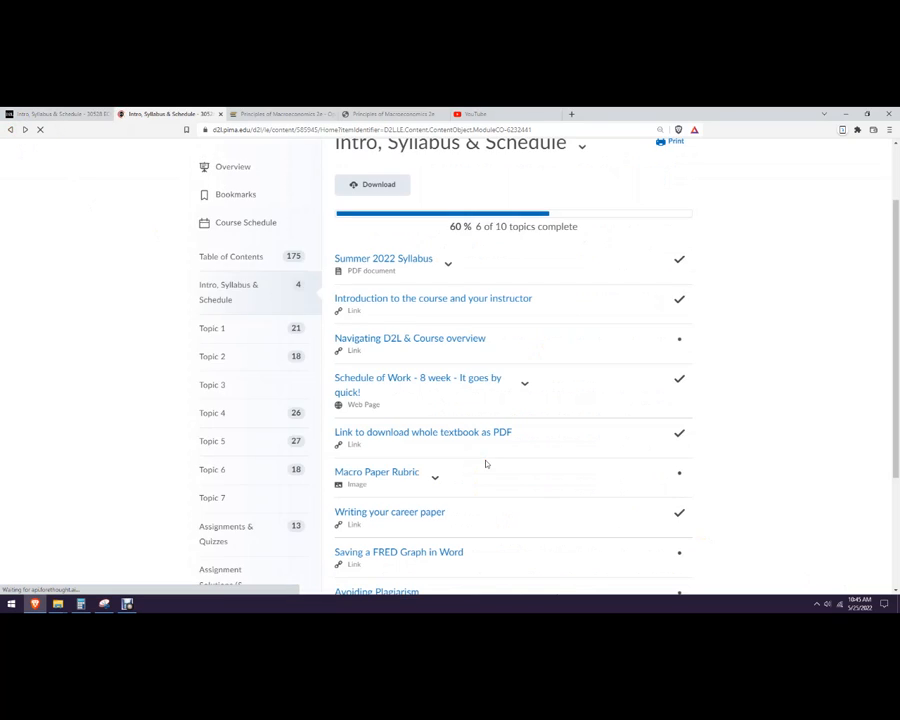
Preview the 'Writing your career paper' video topic, then go back to the topic list.
scroll("down", 3)
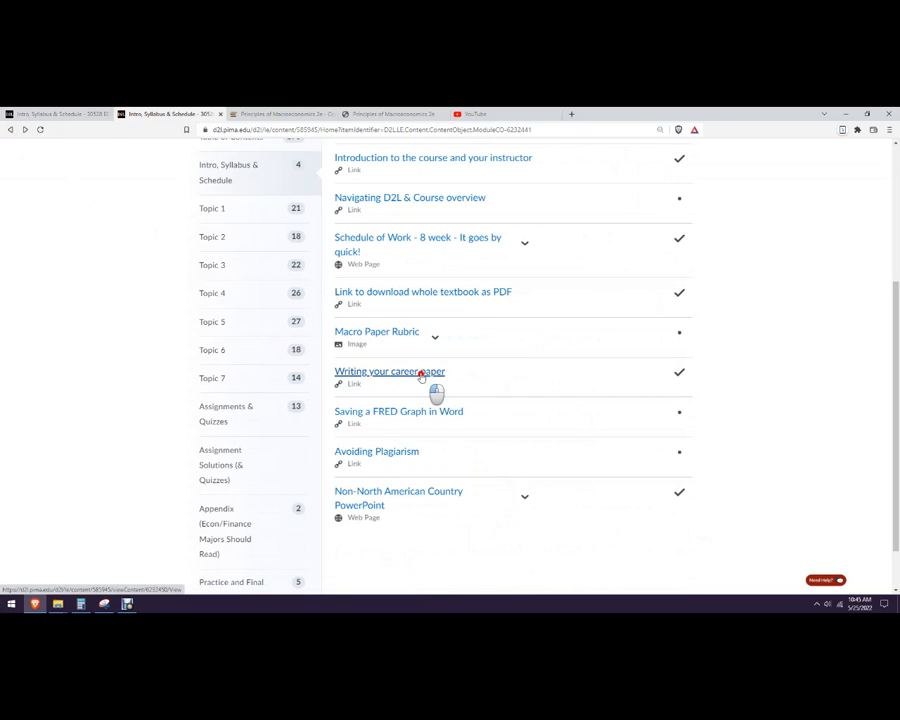
left_click(388, 370)
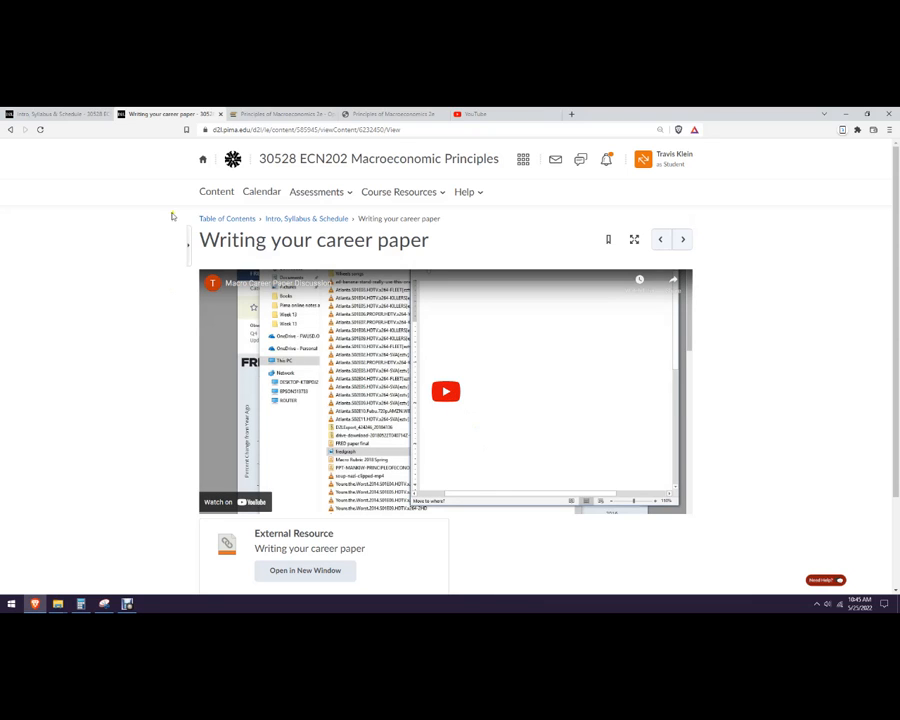
left_click(444, 390)
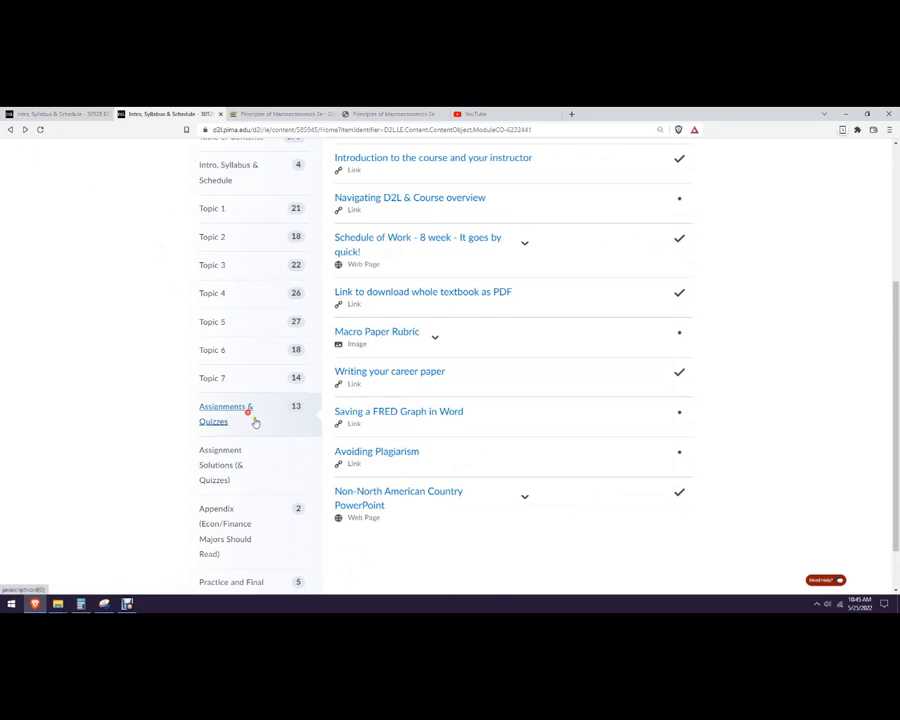
View the Assignments & Quizzes module's 13 topics, then move on to the Assignment Solutions (& Quizzes) module.
left_click(224, 412)
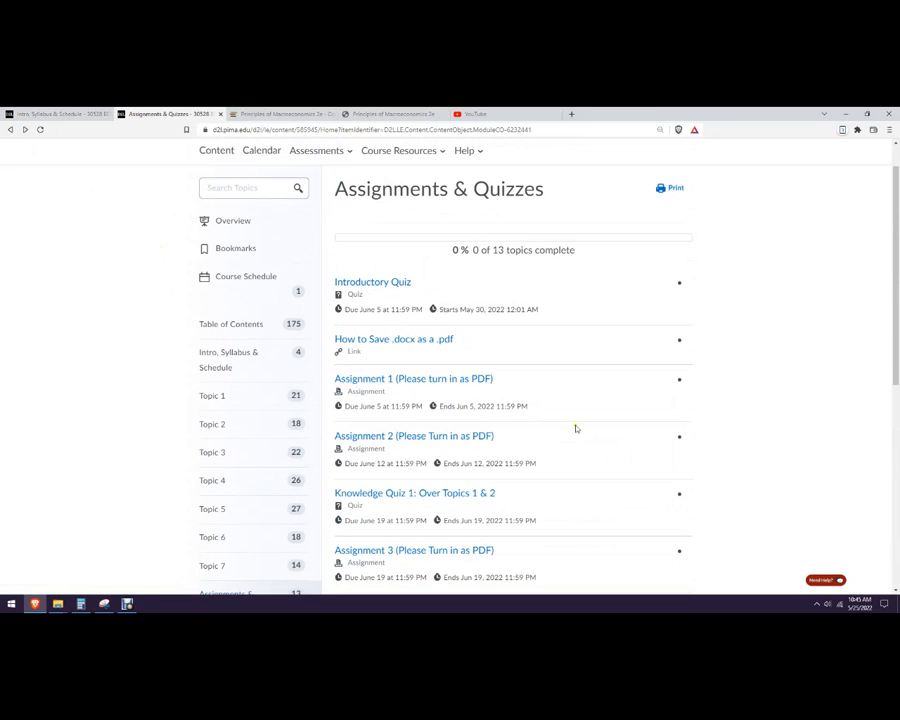
mouse_move(372, 280)
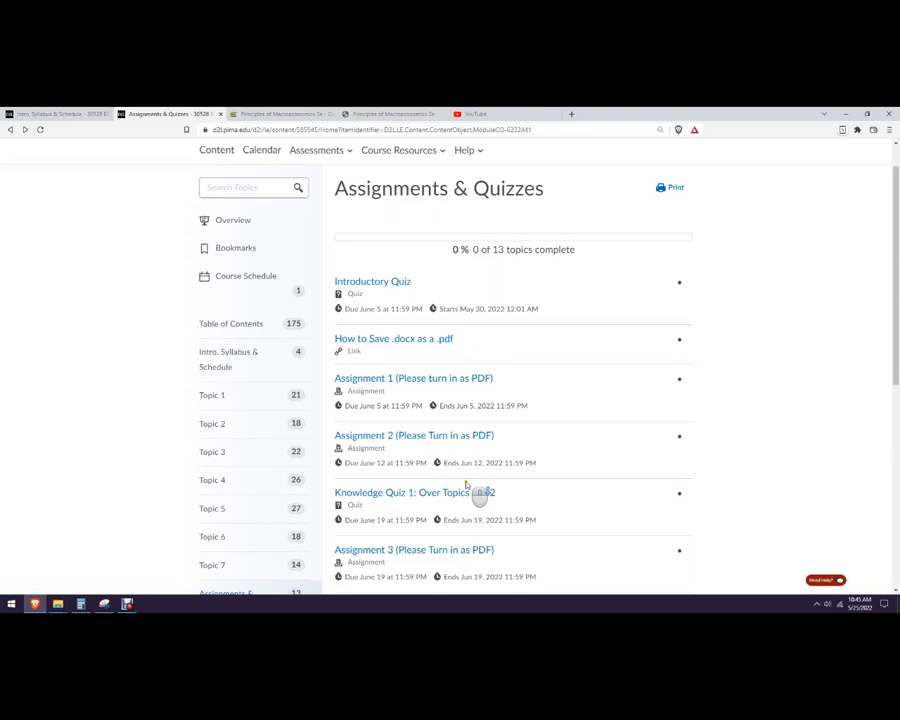
scroll("down", 3)
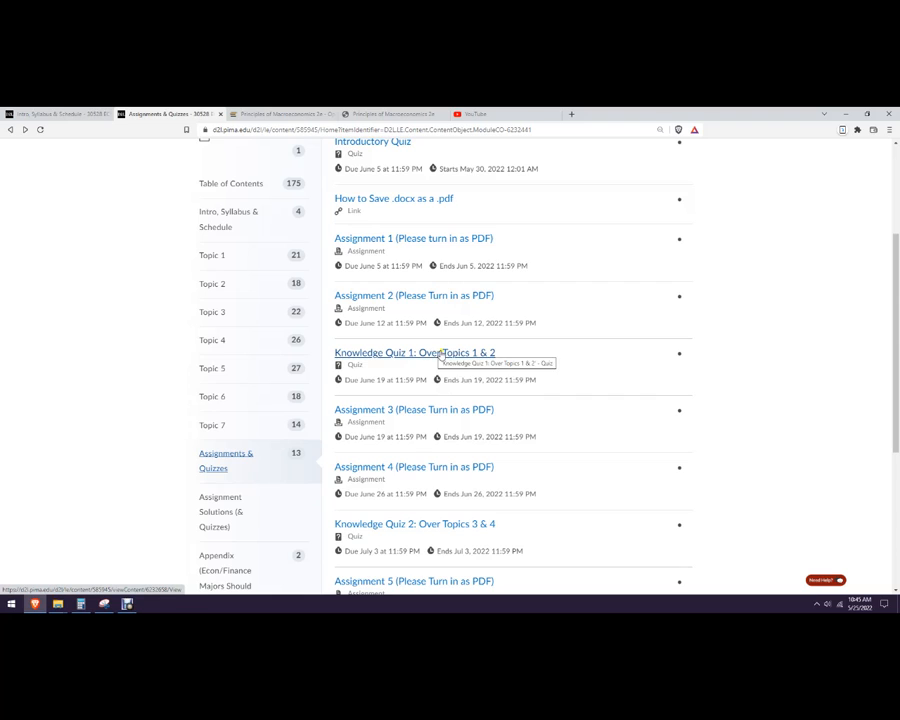
scroll("down", 3)
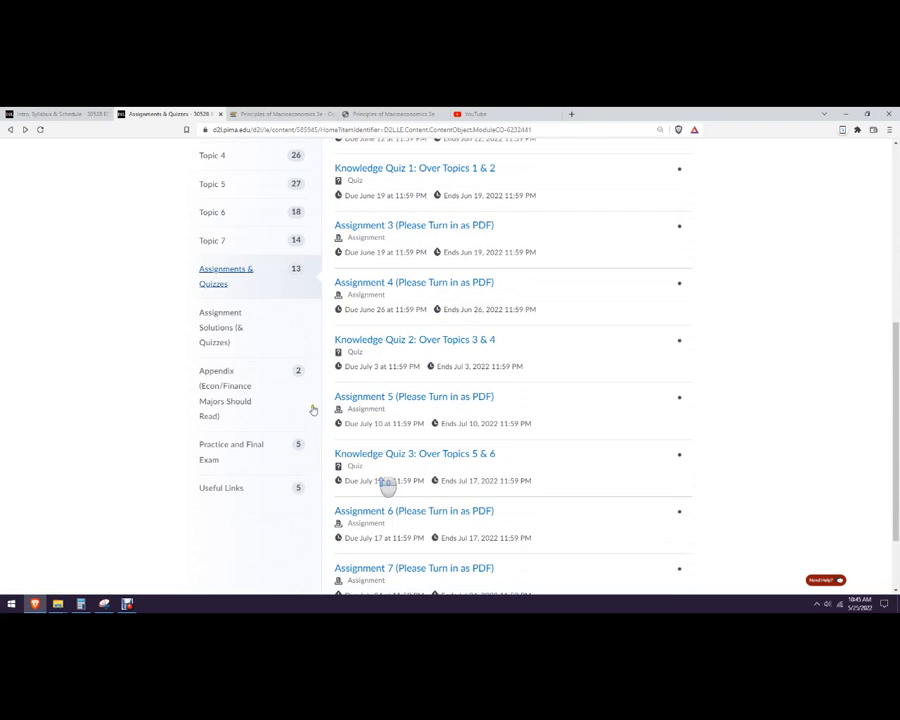
left_click(220, 328)
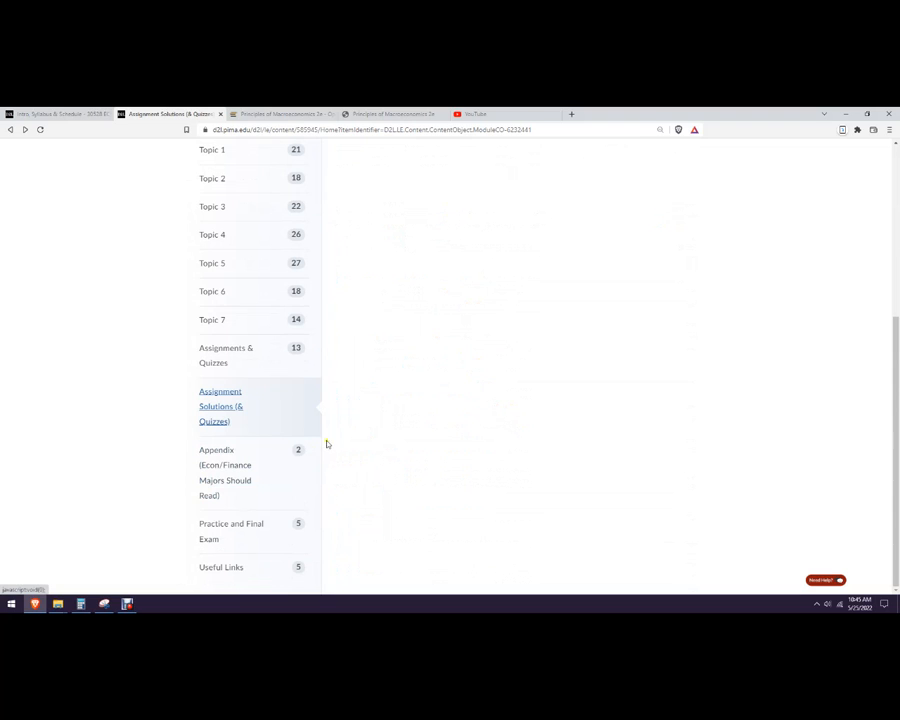
Visit the Appendix module, then reach the Assignments page listing Assignments 1–4 as Not Submitted with PDF attachments.
left_click(224, 472)
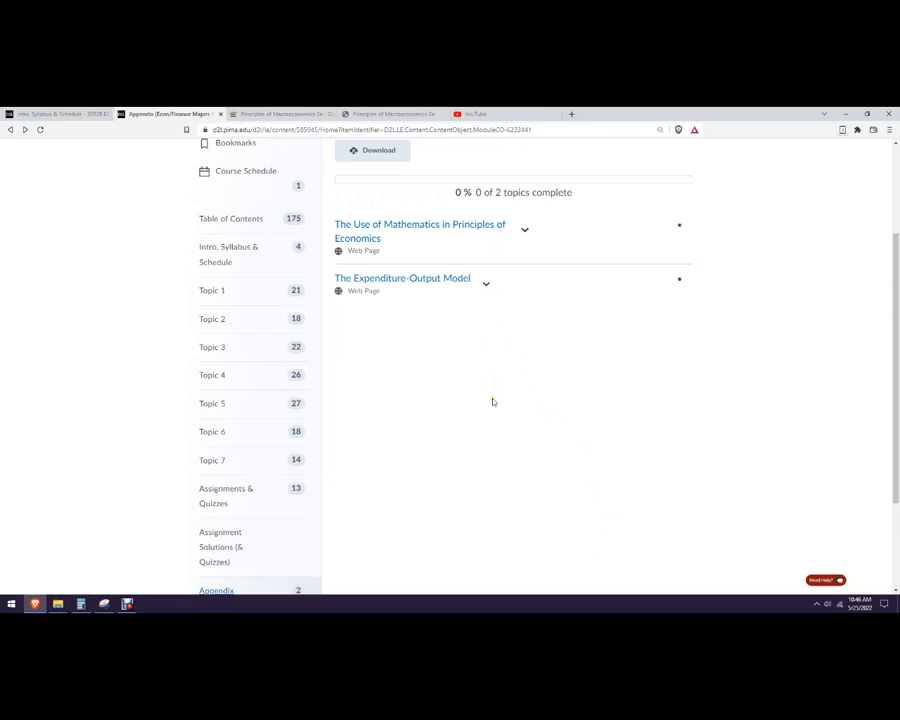
mouse_move(380, 428)
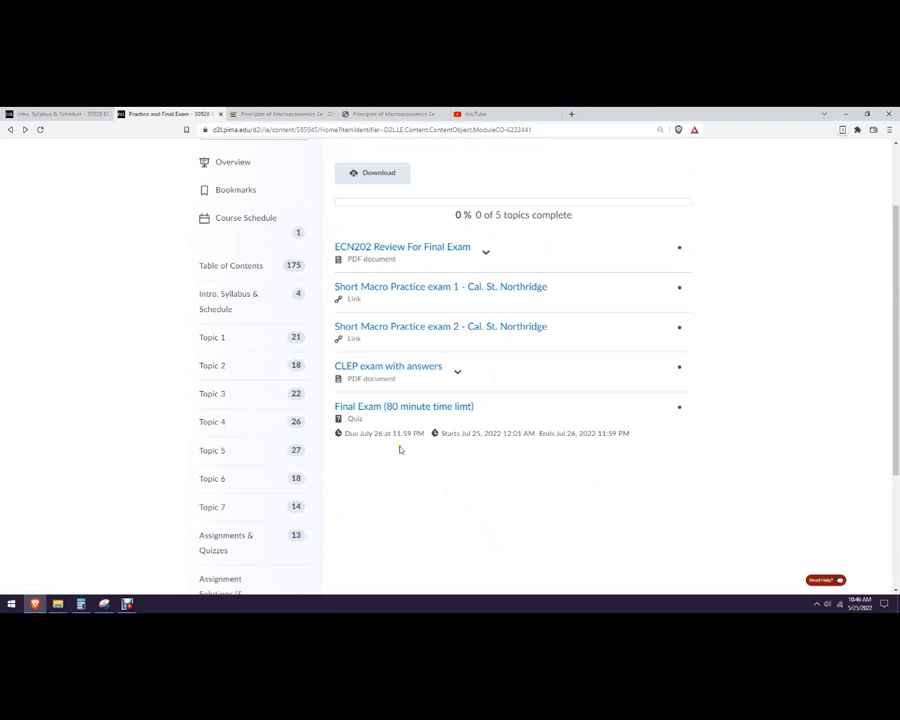
mouse_move(400, 430)
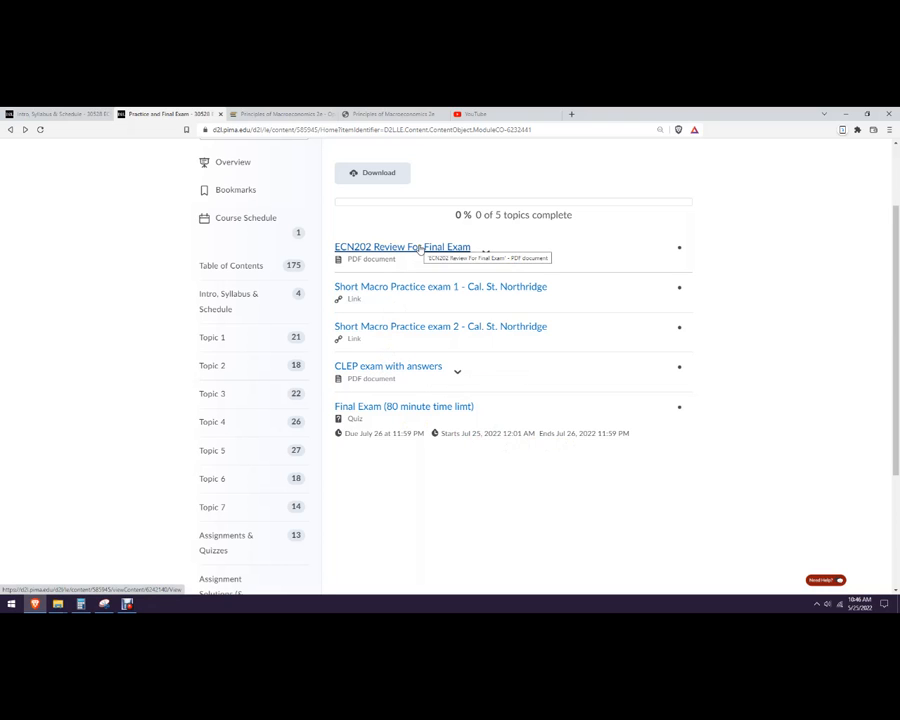
left_click(316, 192)
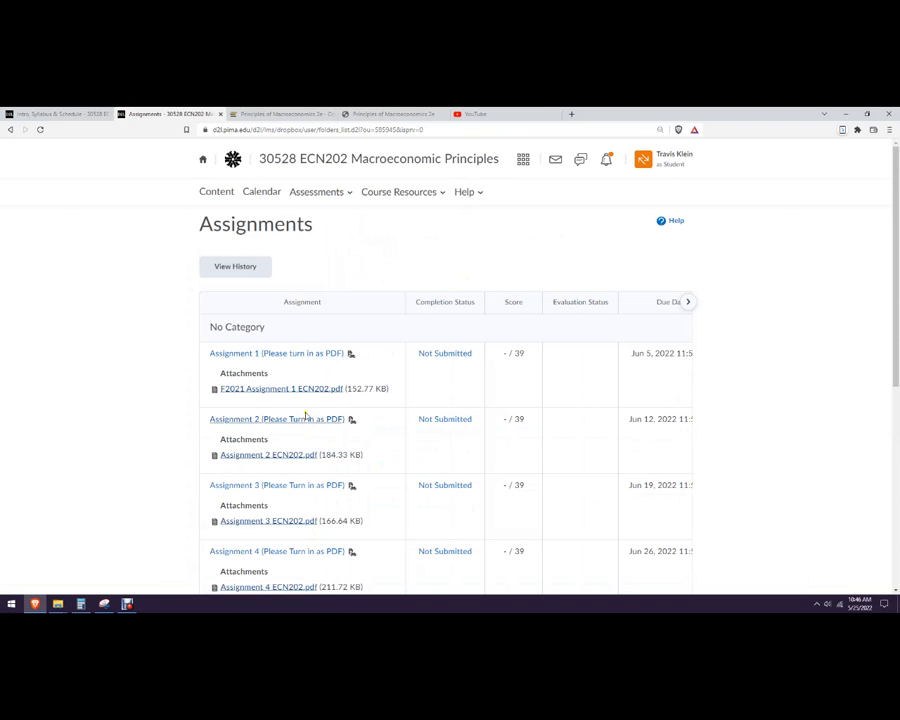
Review the rest of the Assignments page, then show the Quiz List with Knowledge Quizzes 1–4 and the Reading Quiz.
scroll("down", 3)
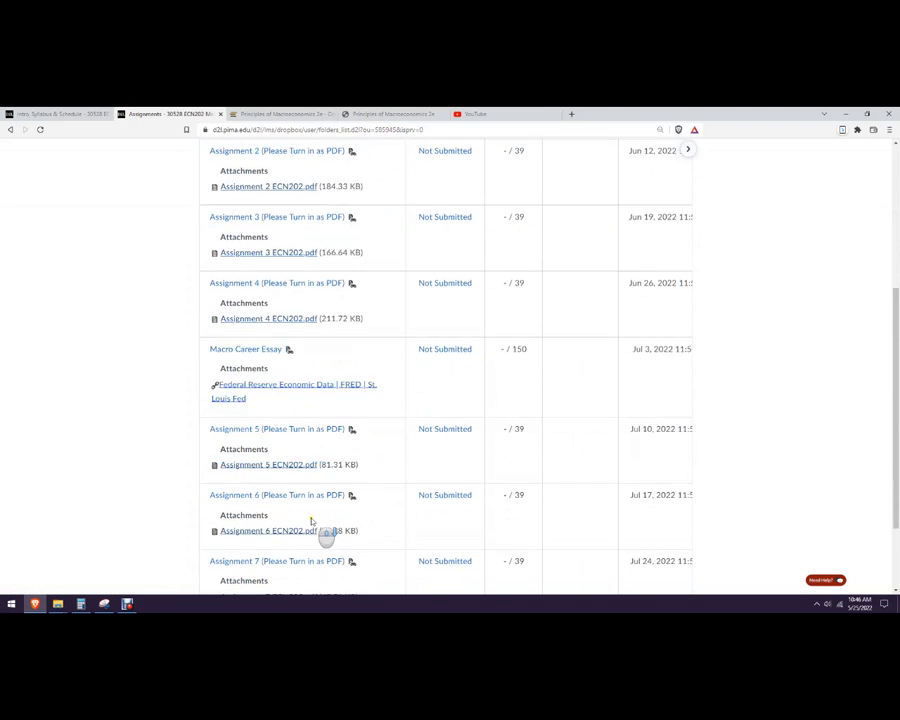
scroll("down", 3)
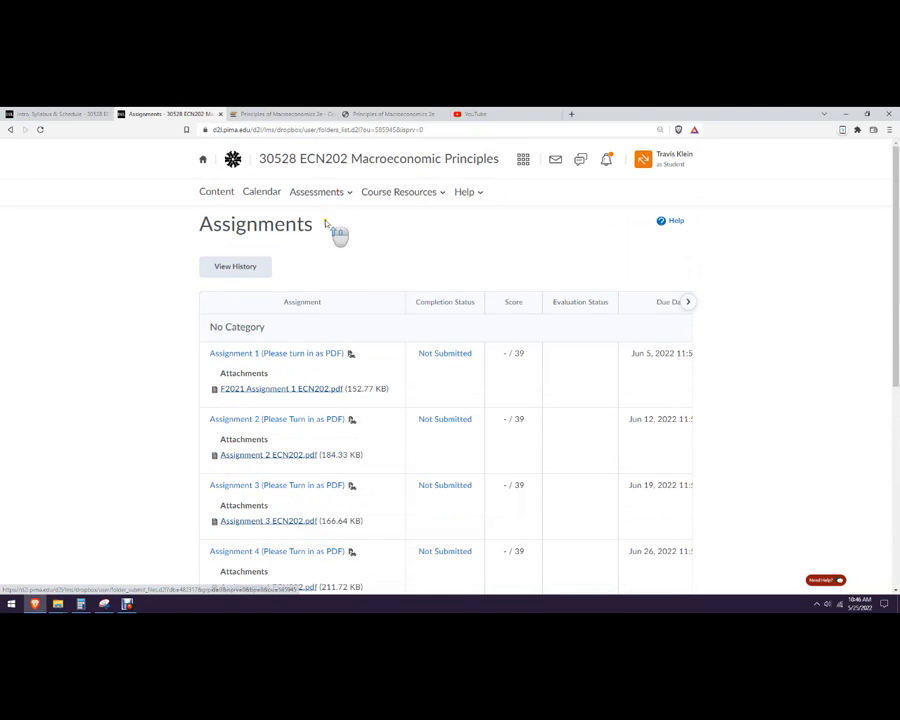
left_click(316, 192)
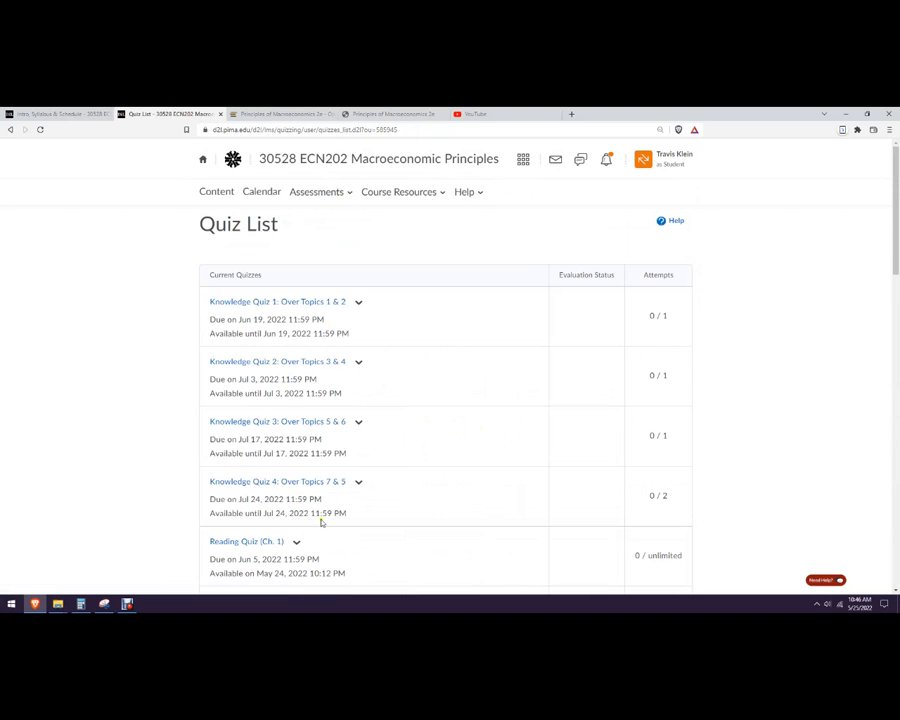
scroll("down", 3)
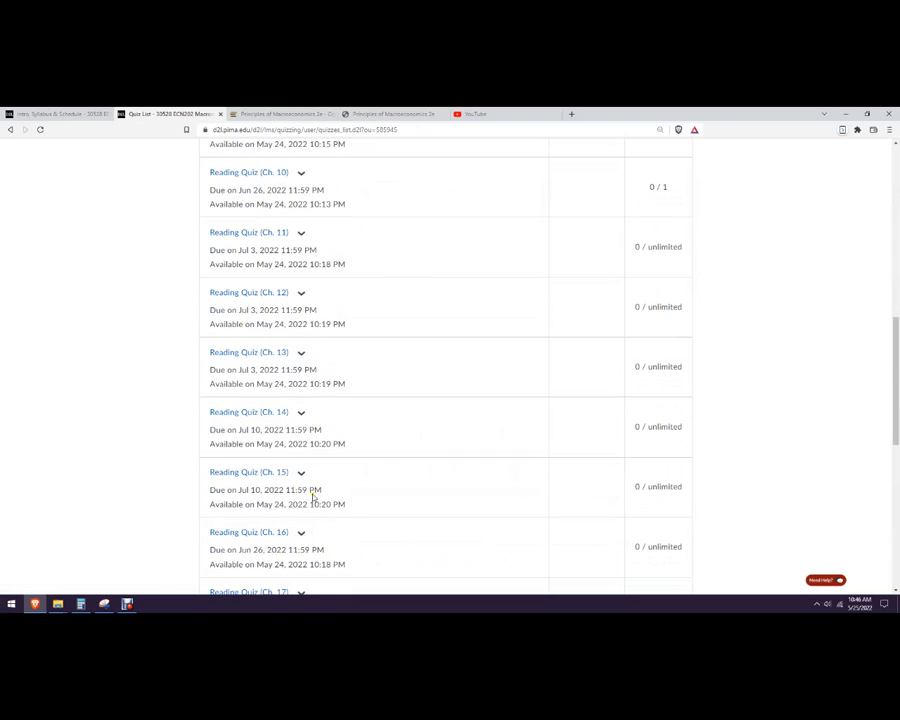
scroll("down", 3)
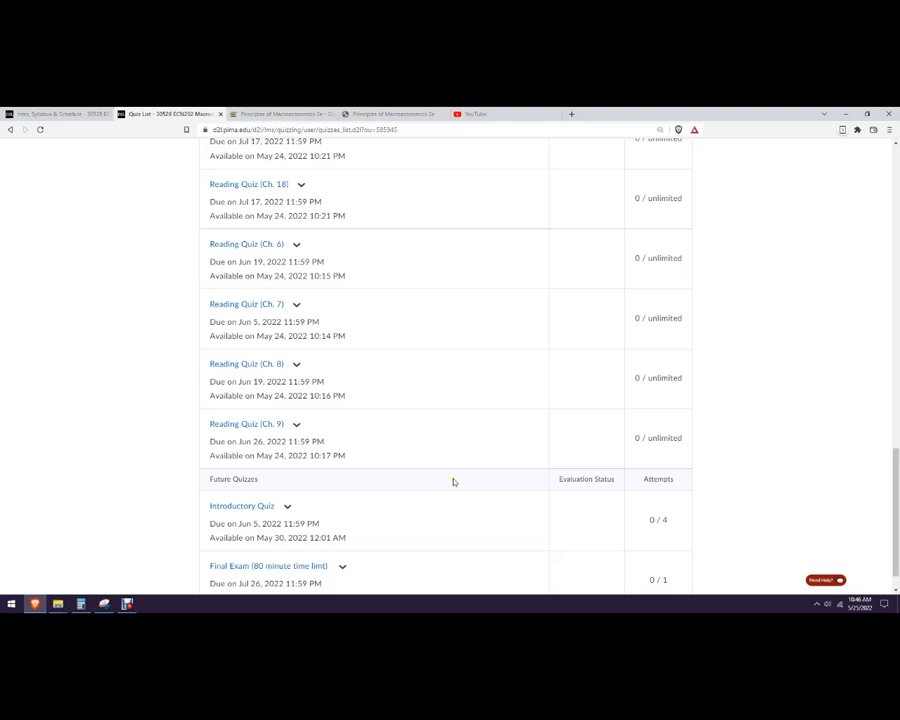
scroll("up", 3)
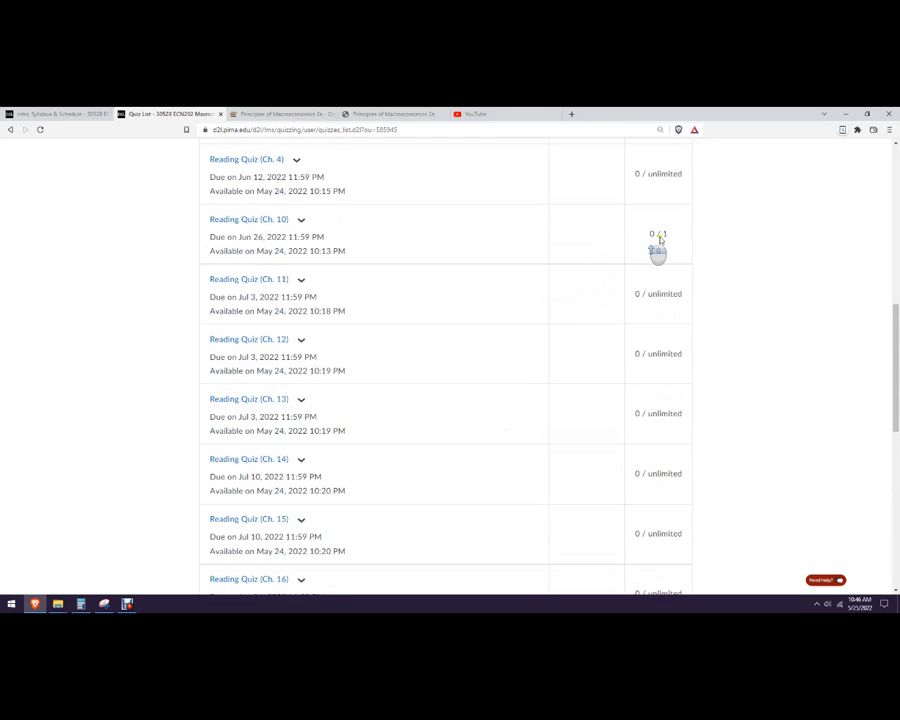
scroll("down", 3)
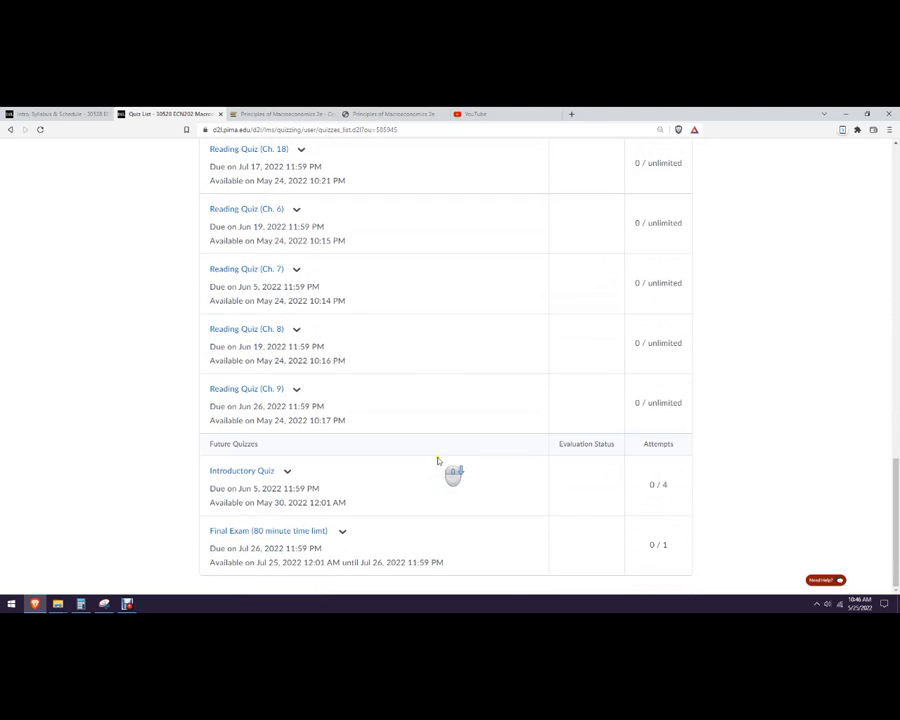
mouse_move(308, 482)
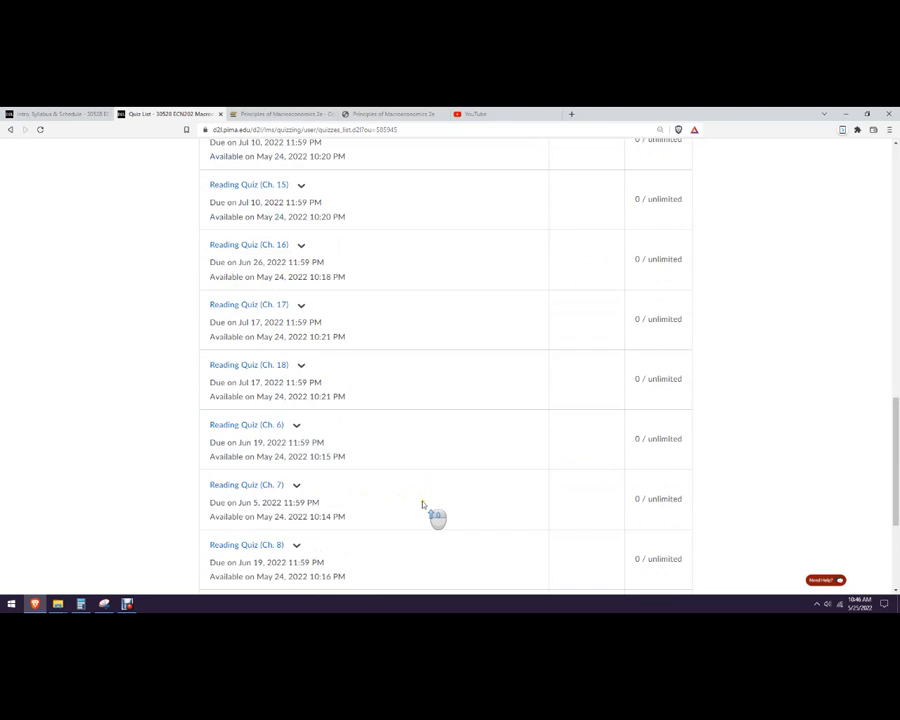
scroll("up", 3)
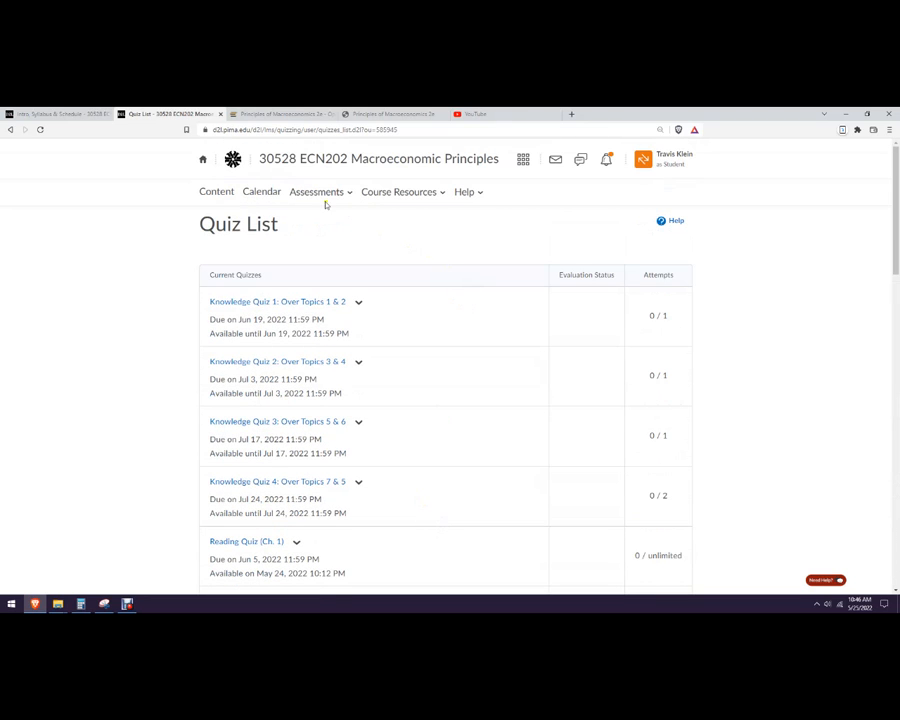
left_click(316, 192)
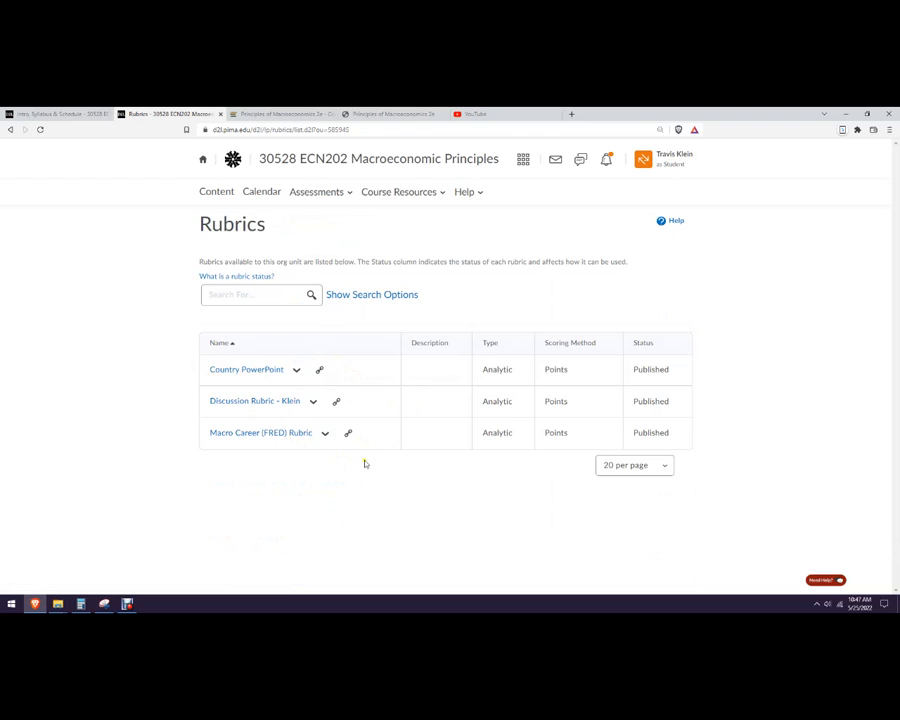
mouse_move(668, 344)
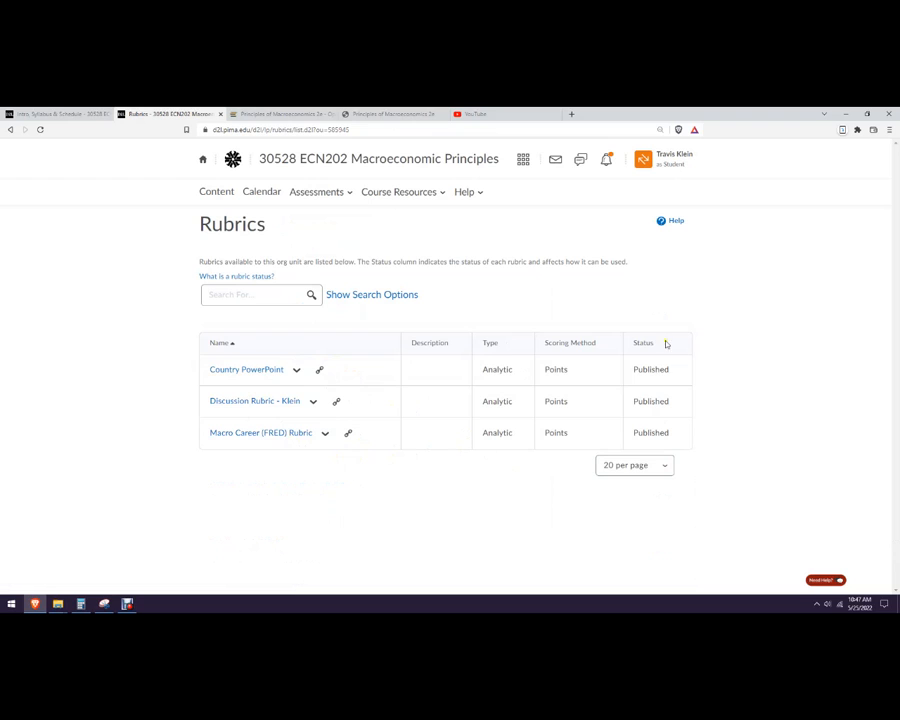
mouse_move(242, 586)
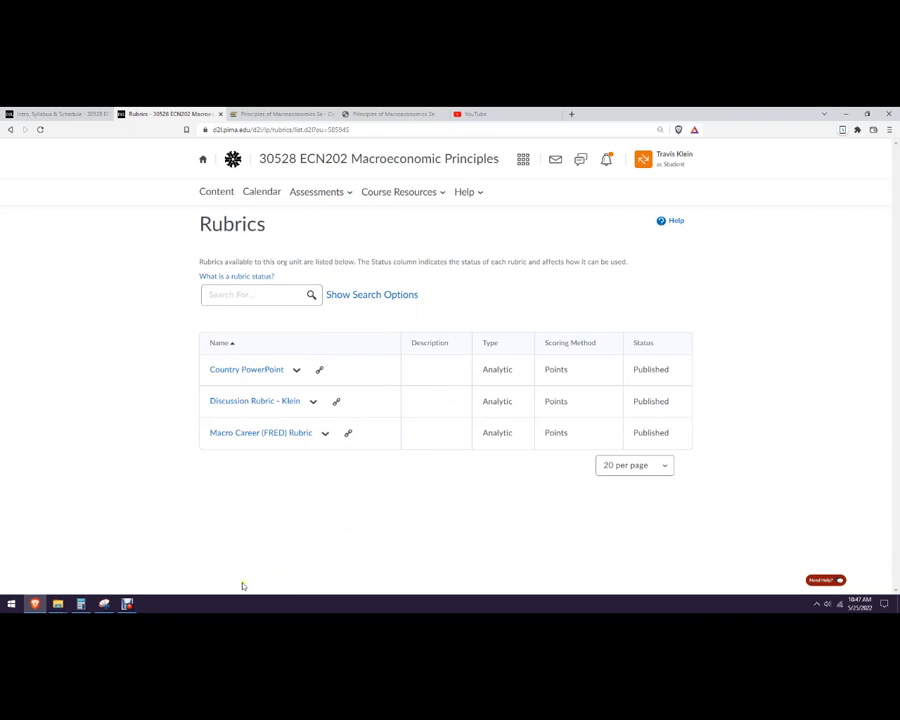